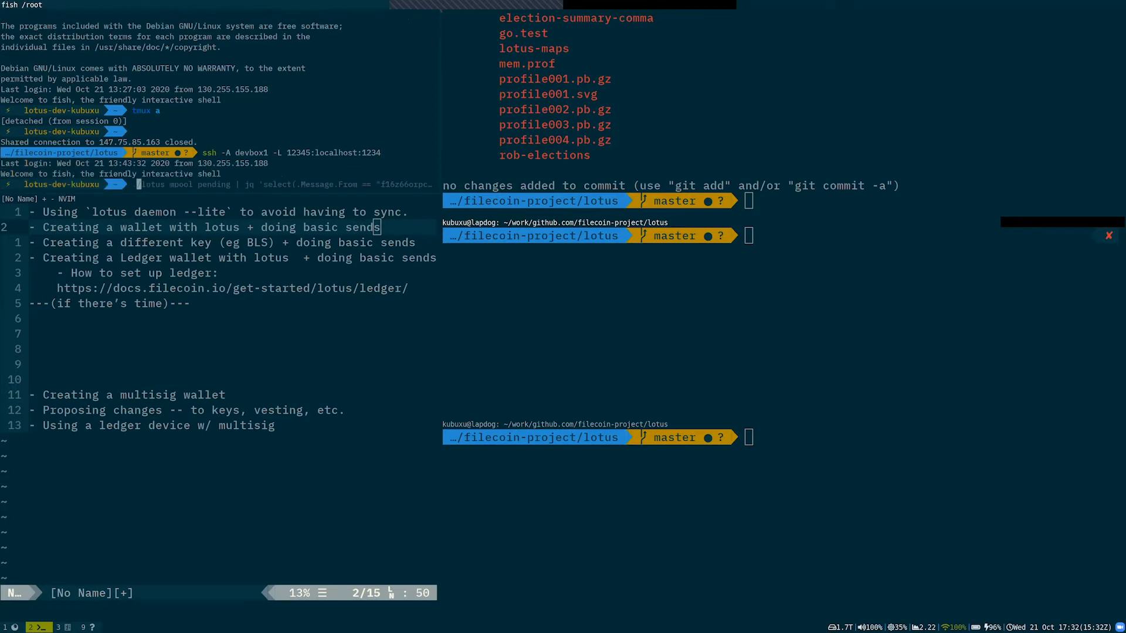
Export the remote node's FULLNODE_API_INFO and start the Lotus lite daemon
text(./lotus auth api-info --perm read)
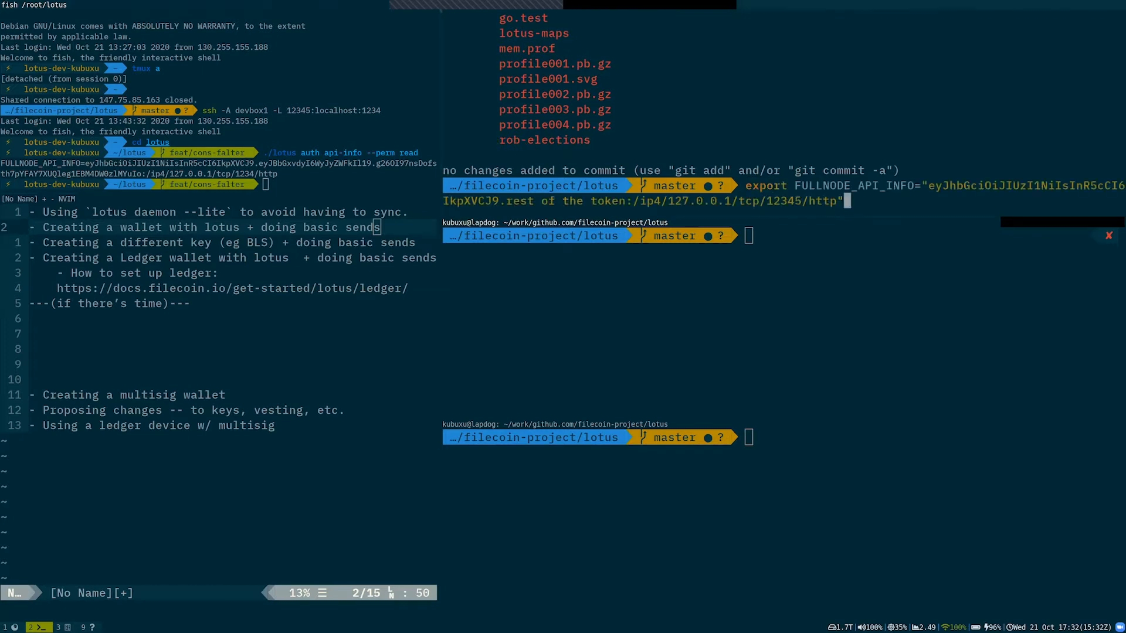
text(./lotus daemon --lite)
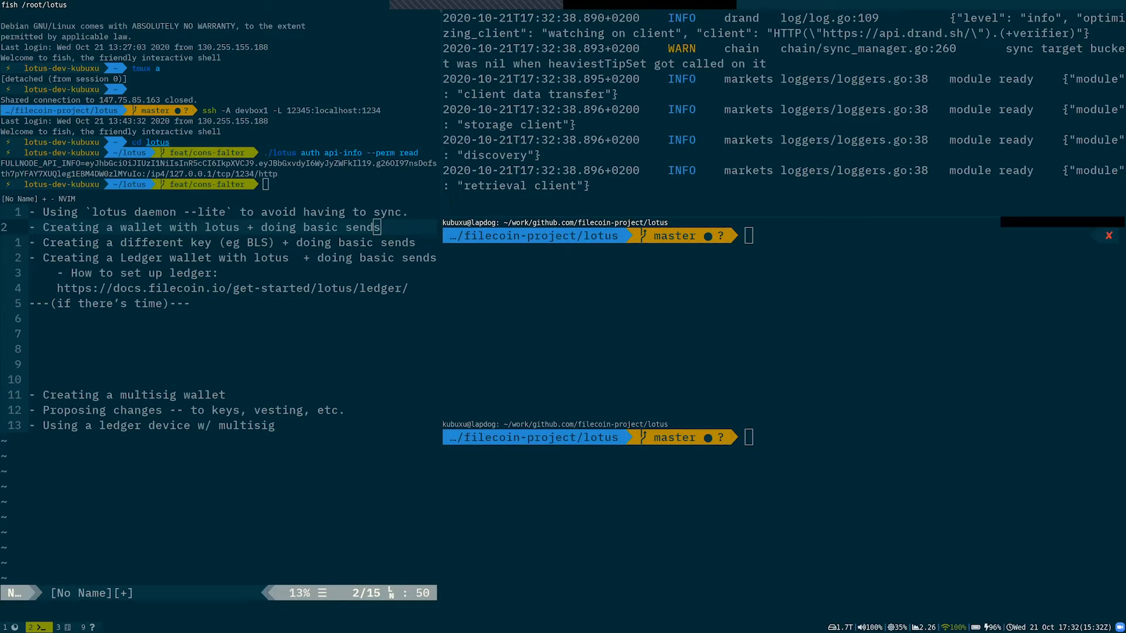
List wallets showing the 1 FIL default address, then create a new BLS wallet
text(./lotus daemon --lite)
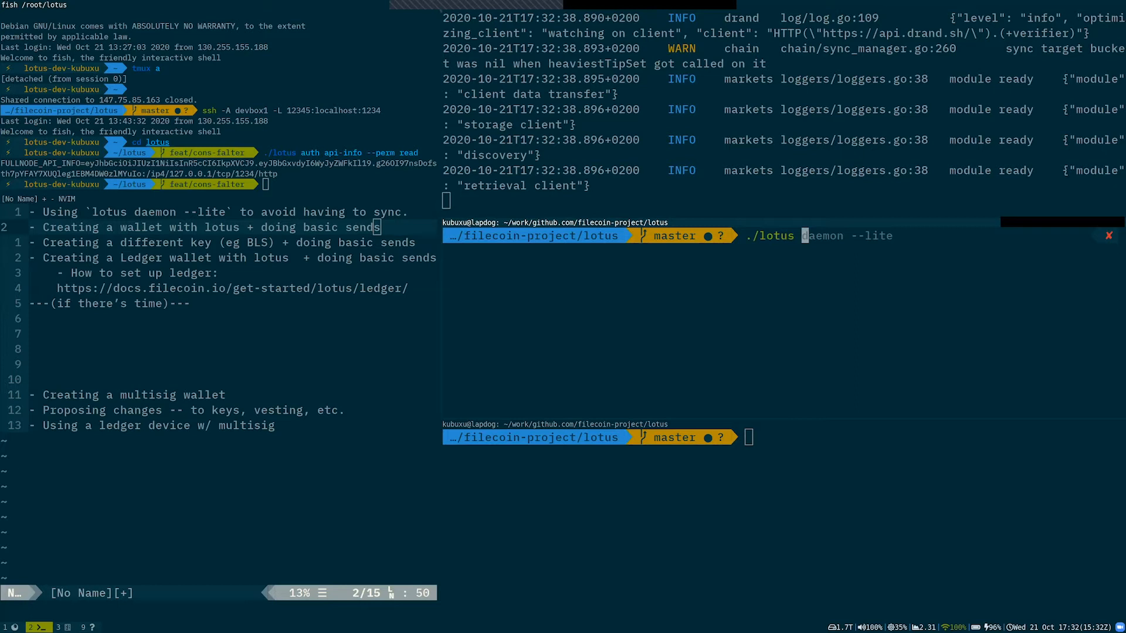
text(wallet list)
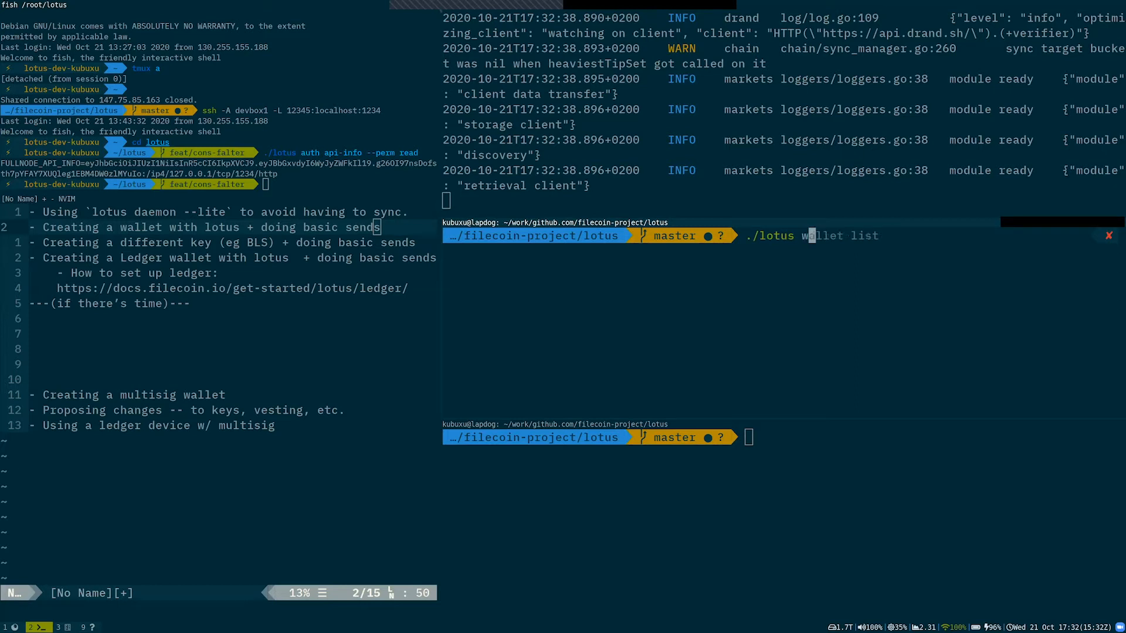
key(Return)
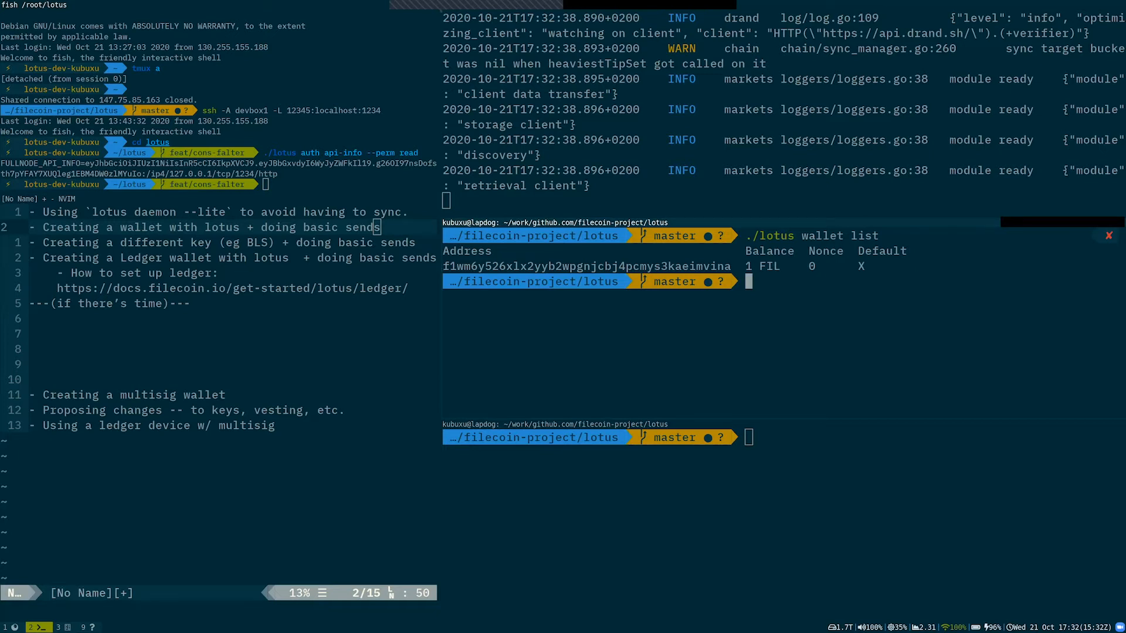
text(./lotus wallet list)
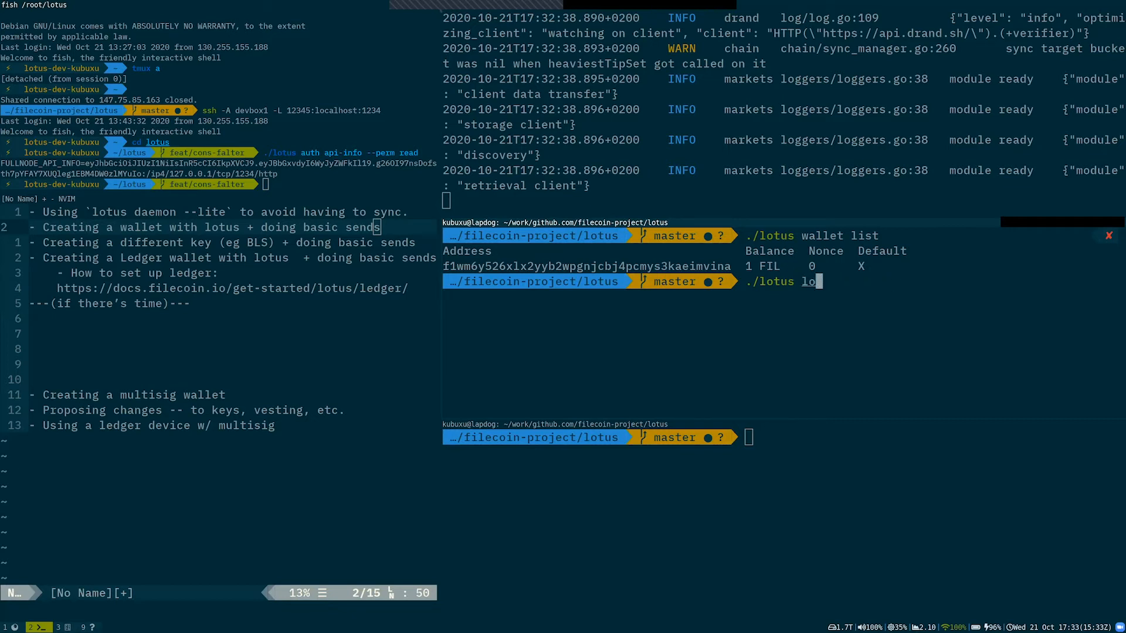
text(wallet list)
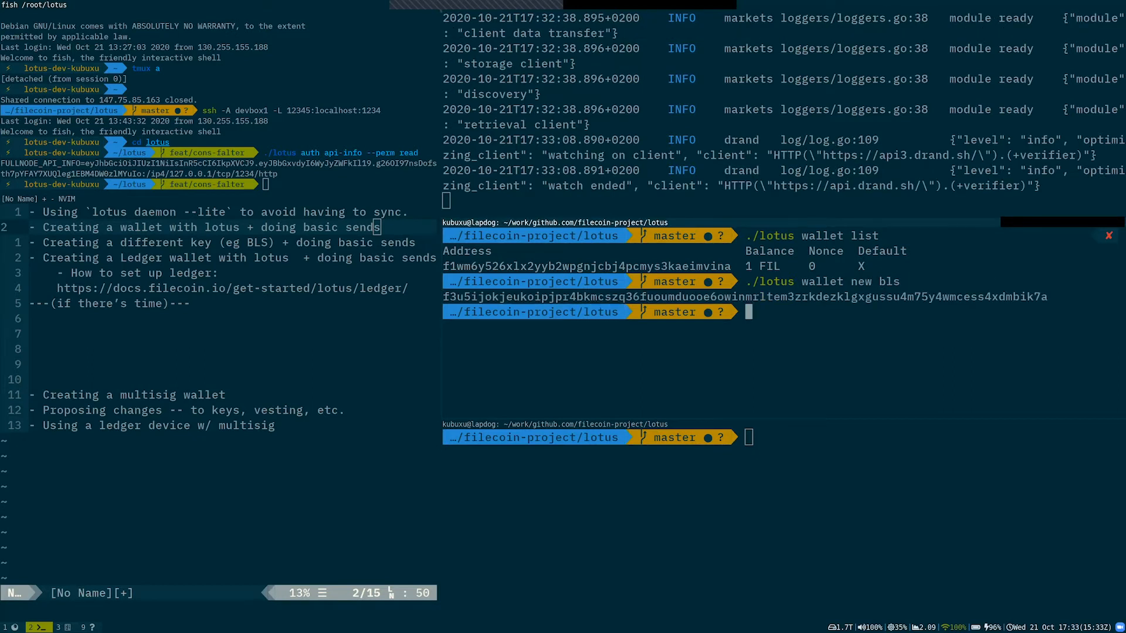
Send 0.0001 FIL to the new BLS f3 address and recheck wallet balances
text(./lotus wallet new bls)
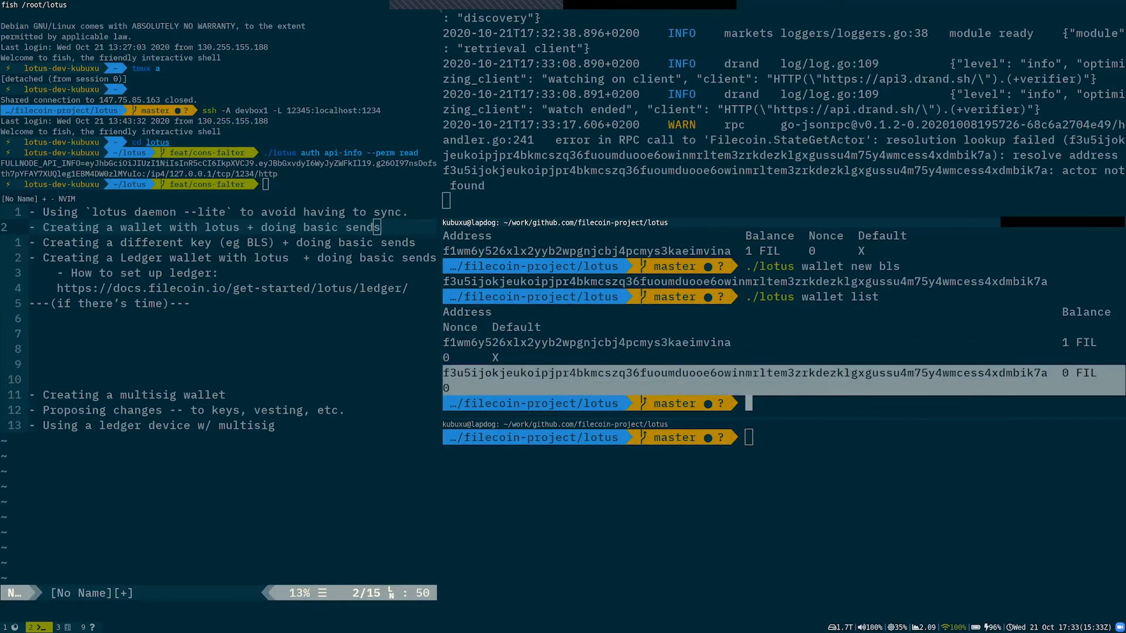
text(./lotus send -help)
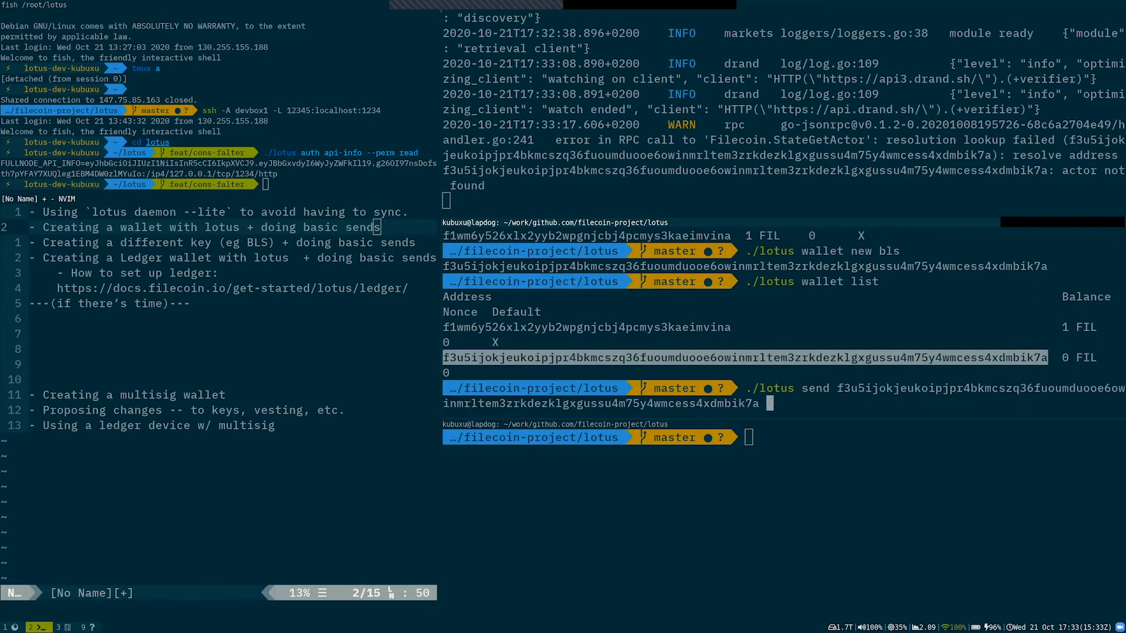
text(0.0001)
text(./lotus wallet list)
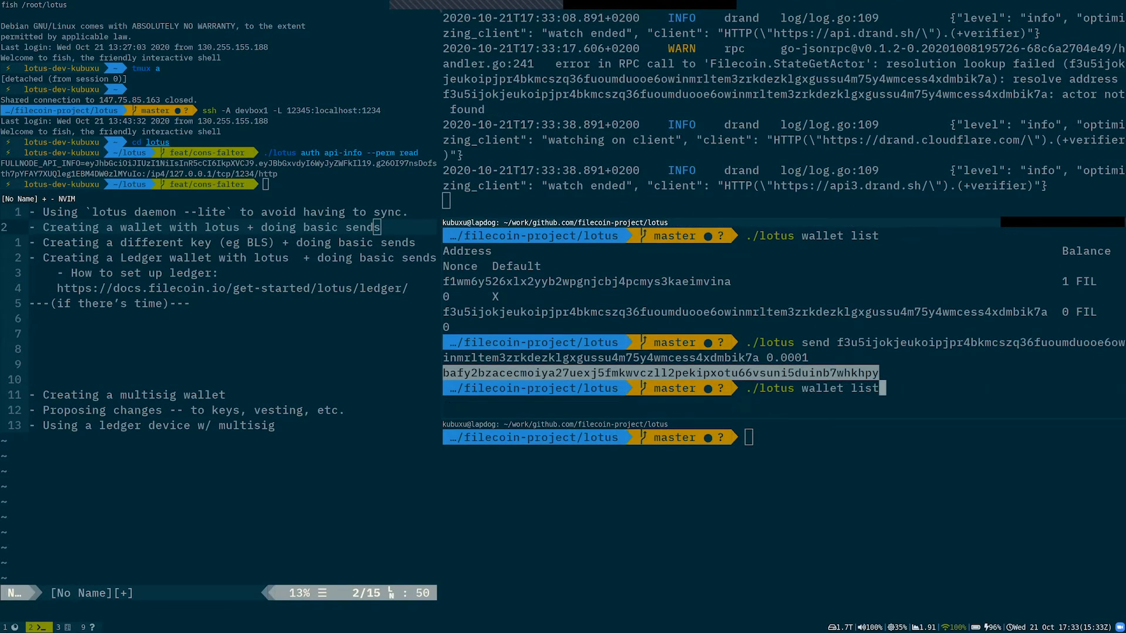
scroll(down, 3)
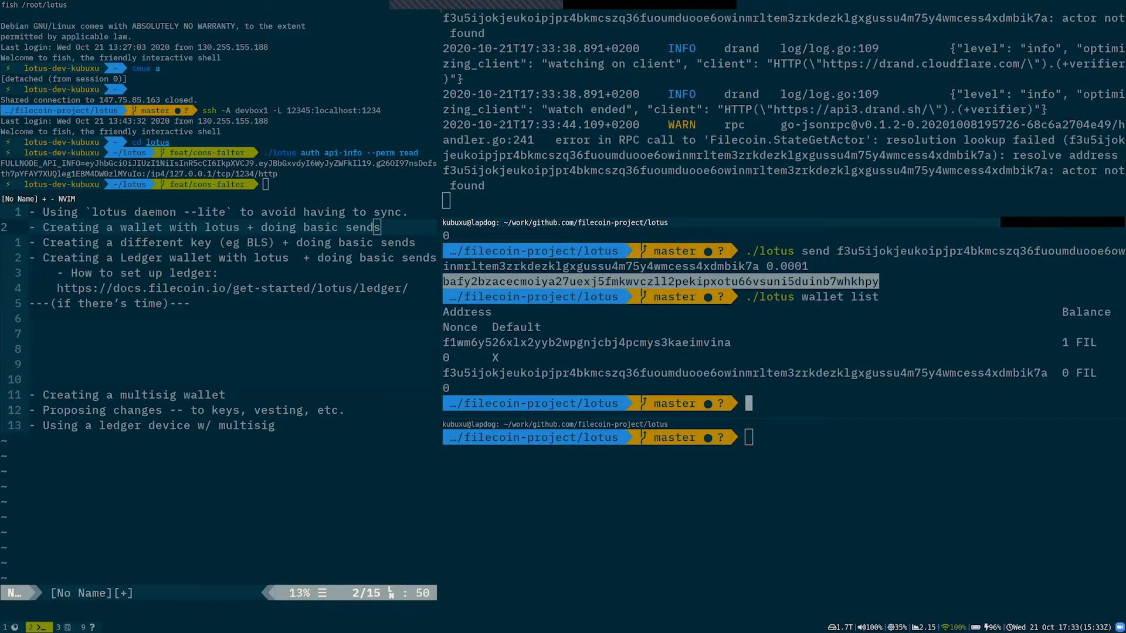
Set EnableLedger=true under [Wallet] in ~/.lotus/config.toml and save with :xa
text(vim ~/.lotus/config.toml)
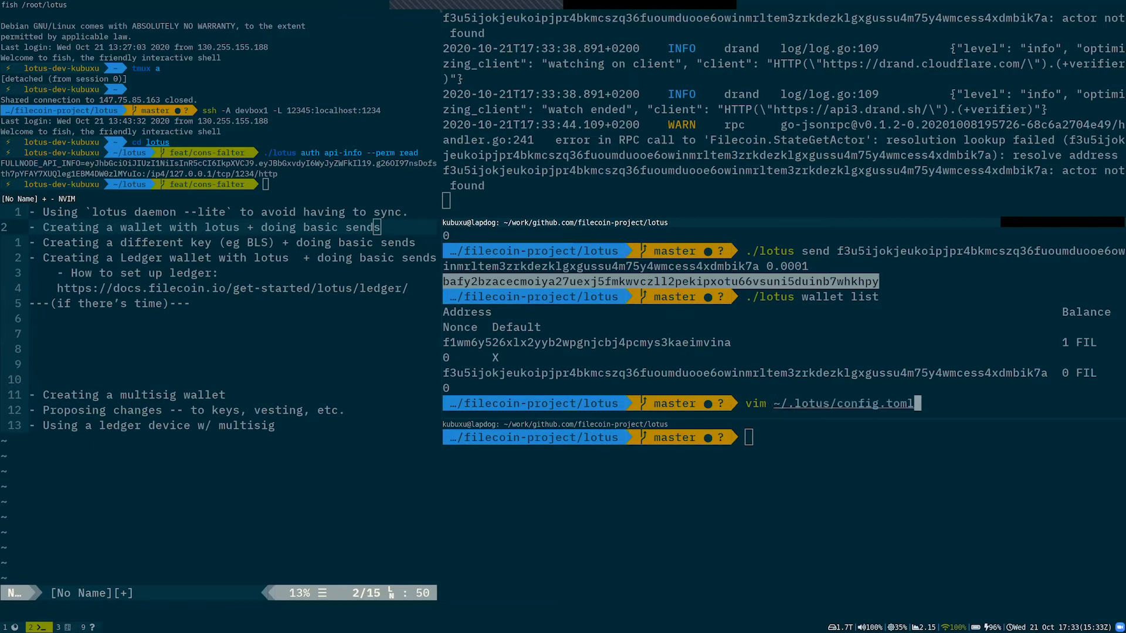
key(Return)
text(:xa)
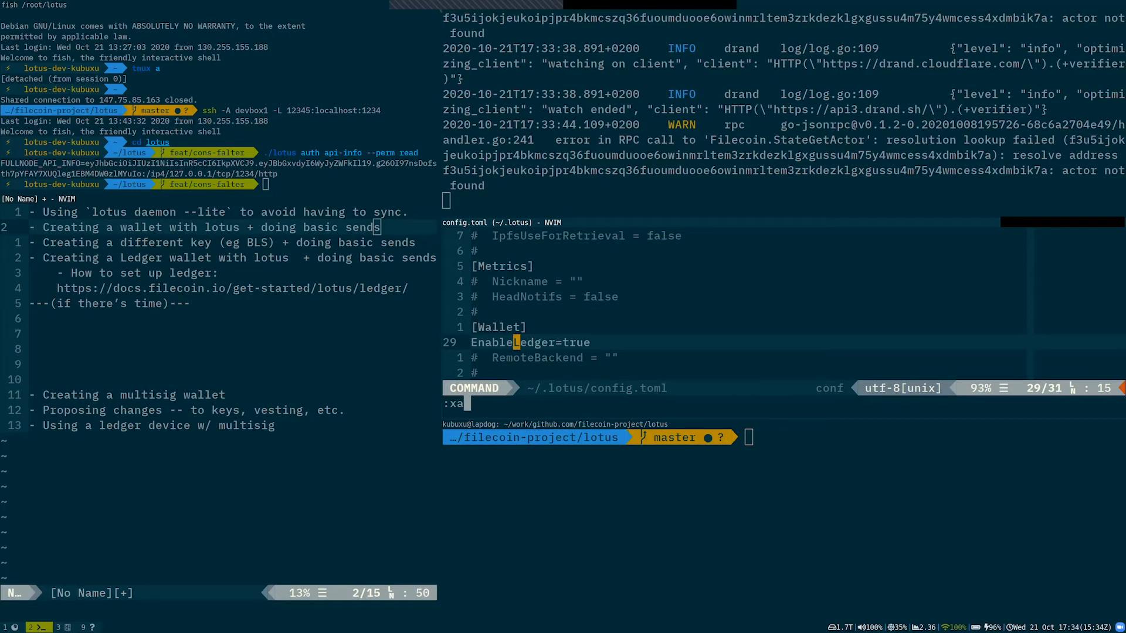
key(Return)
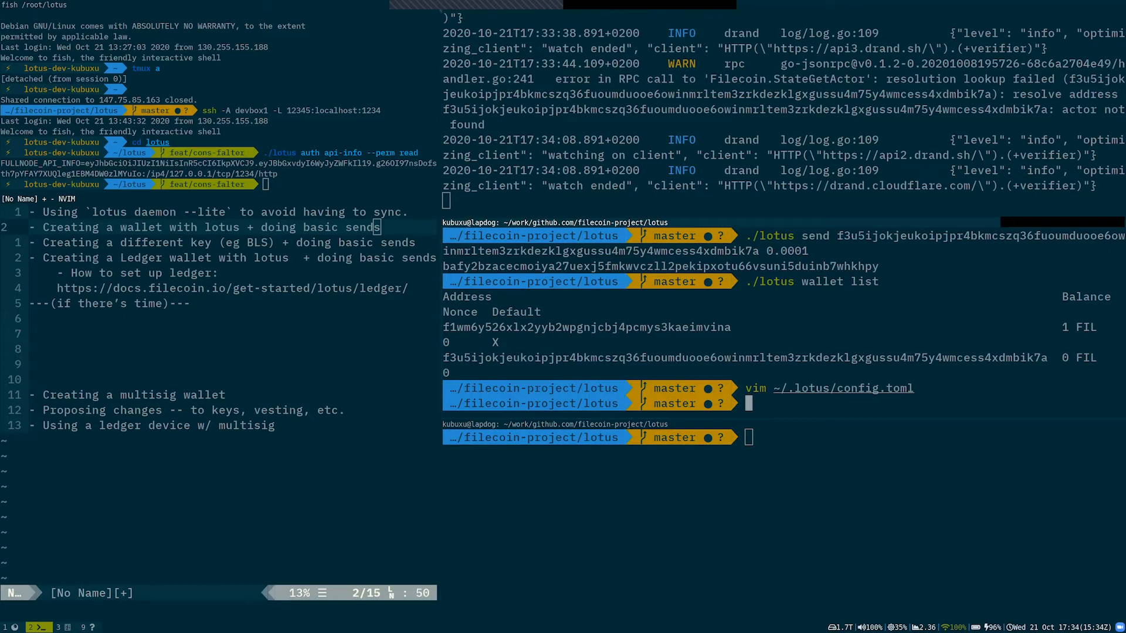
Create a secp256k1-ledger wallet approved on the device and list all three wallets
text(./lotus wallet list)
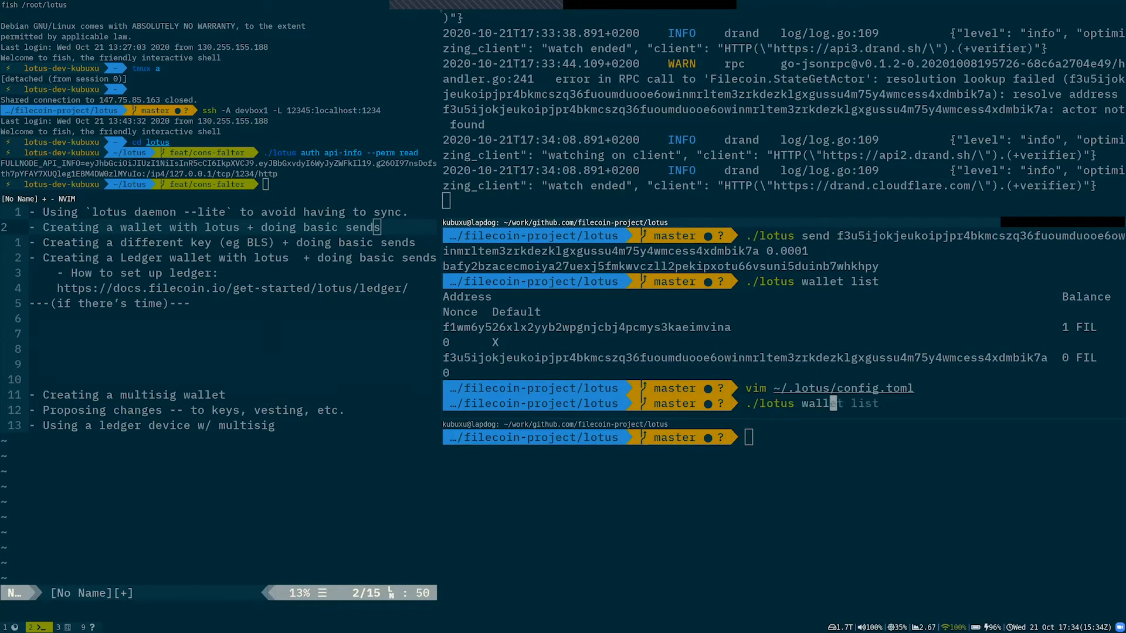
text(news)
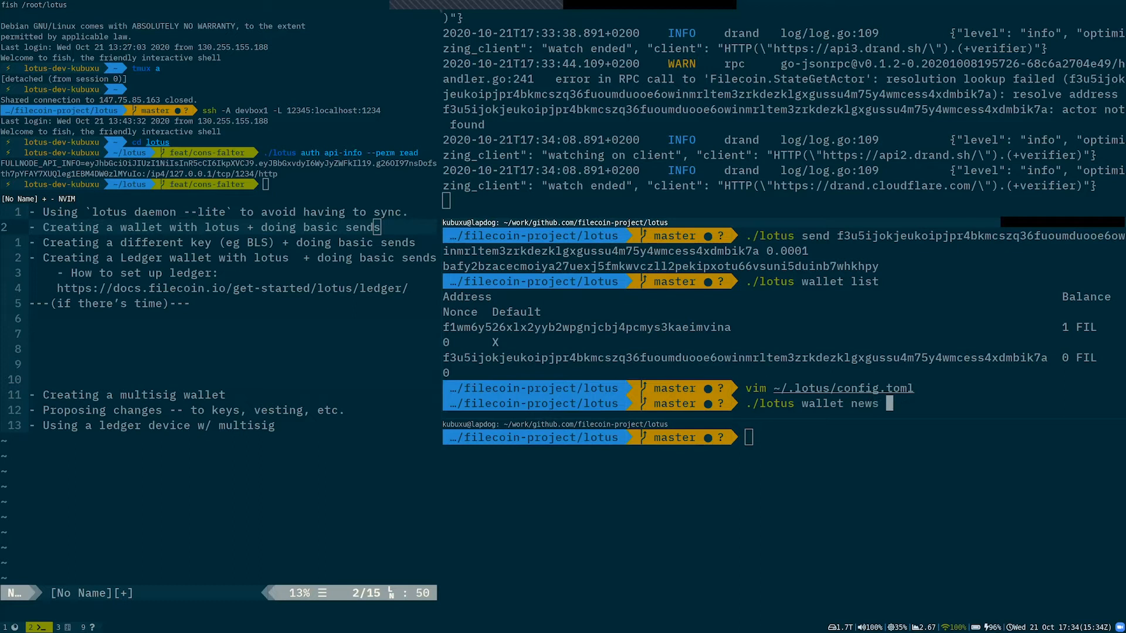
text(secp256k1-ledger)
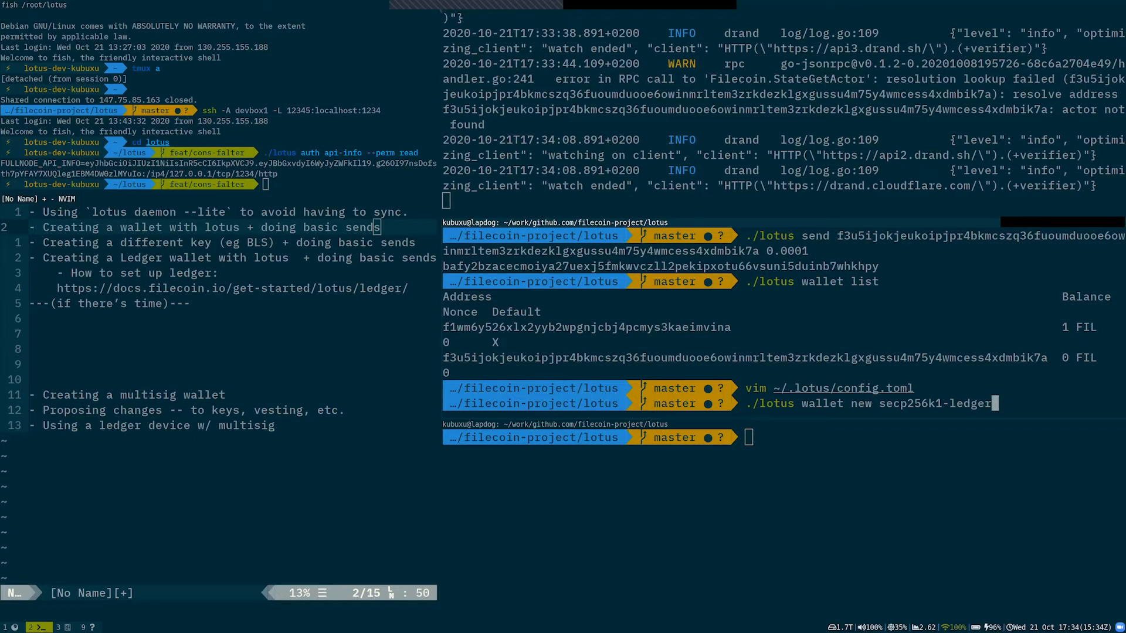
scroll(down, 3)
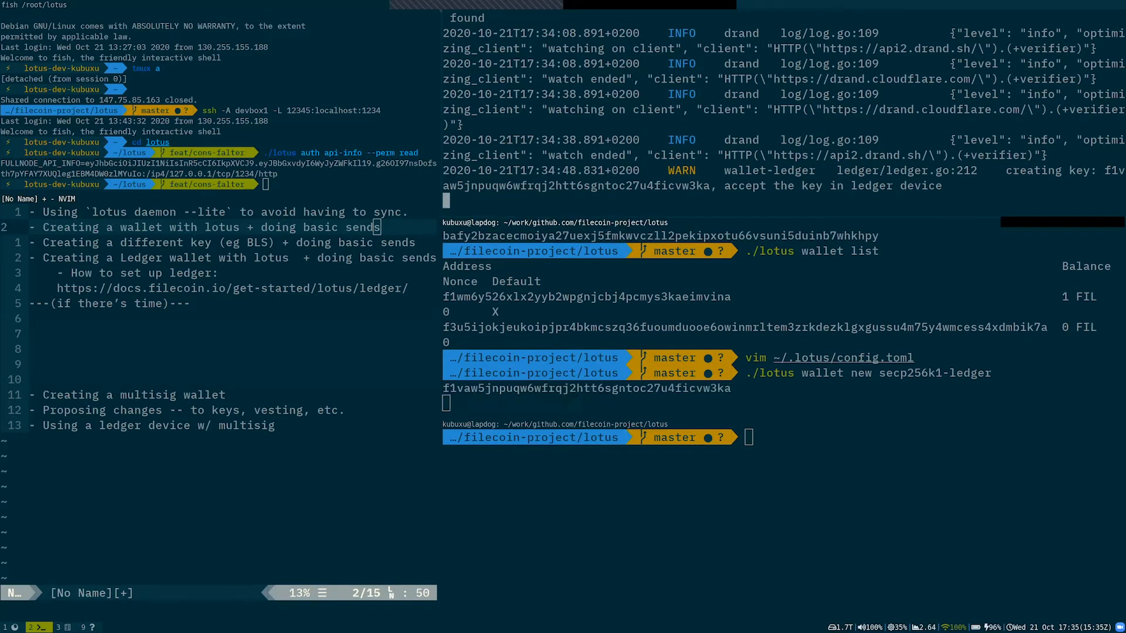
key(Return)
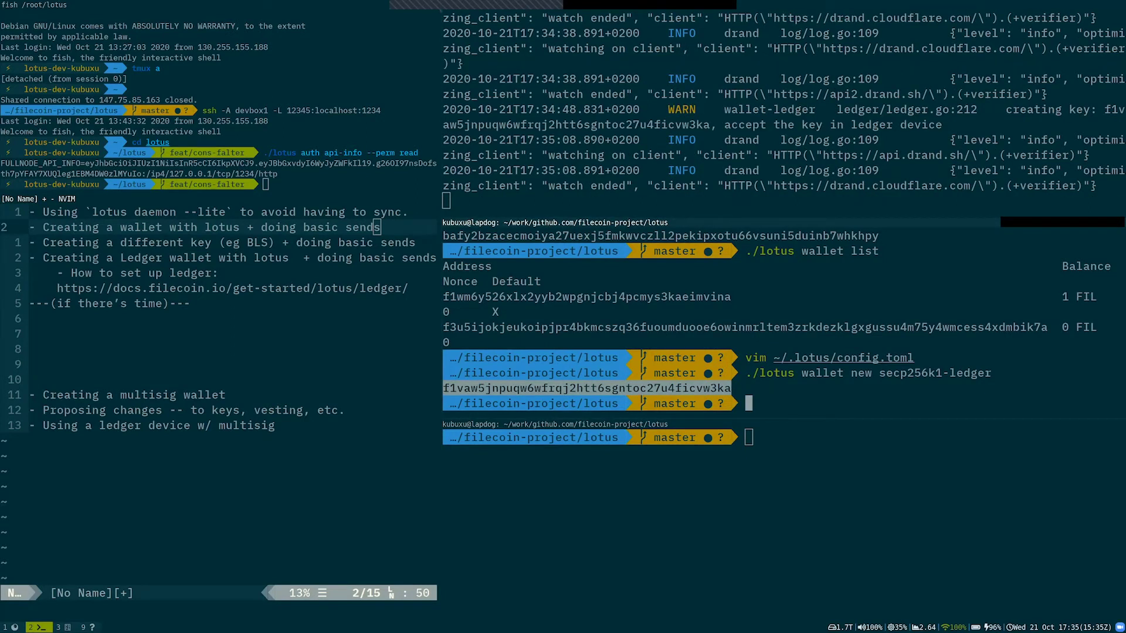
text(vim ~/.lotus/config.toml)
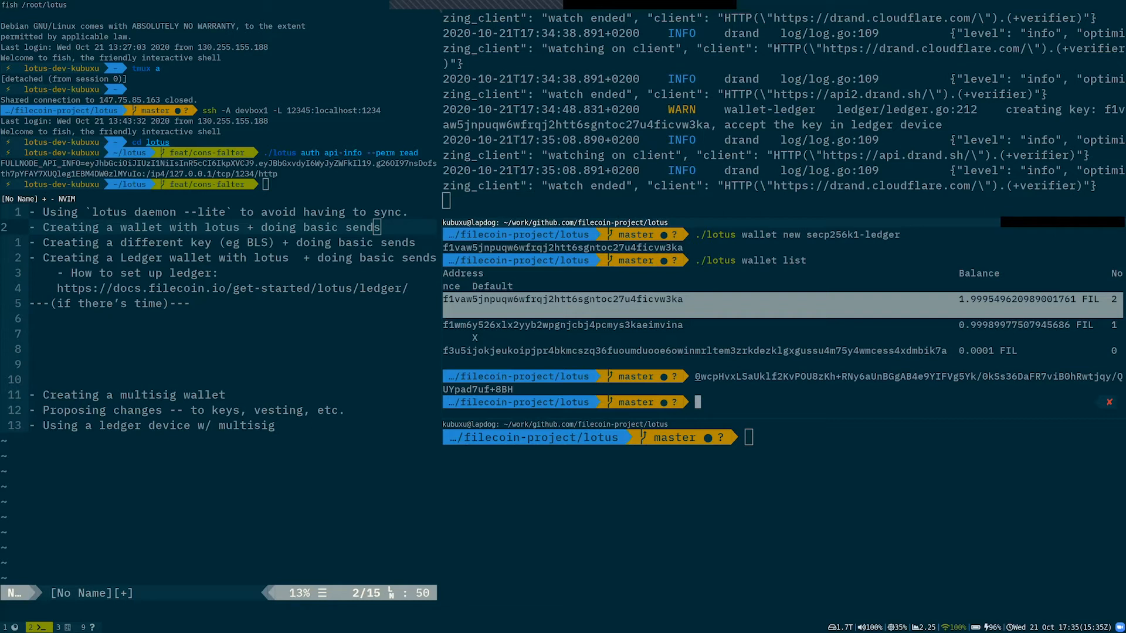
text(rm -rf ~/.lotus)
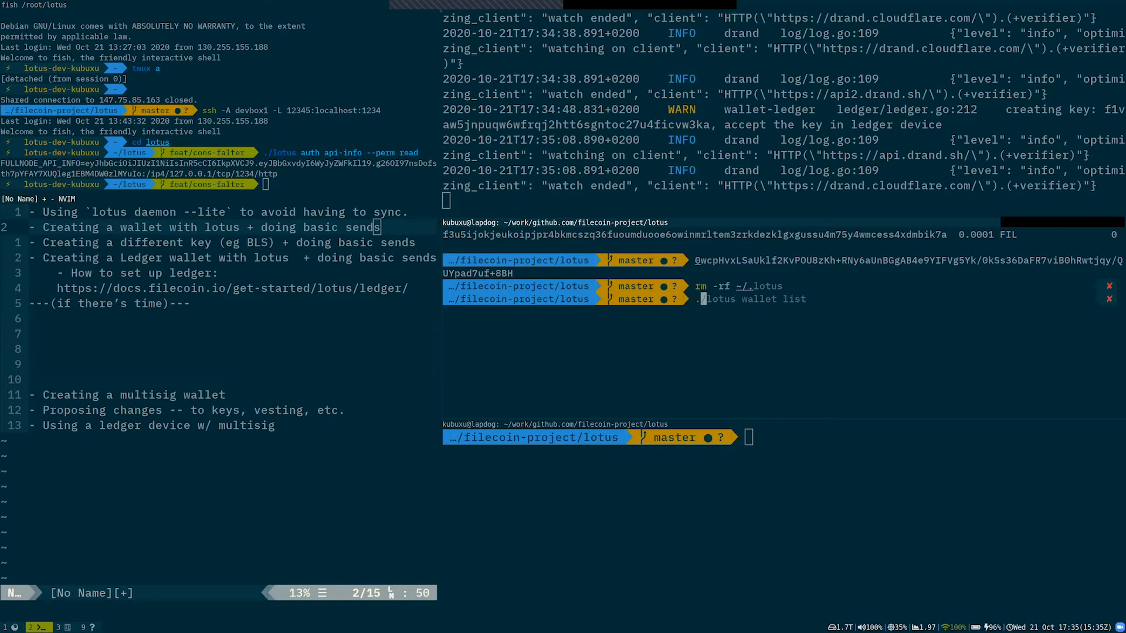
key(Return)
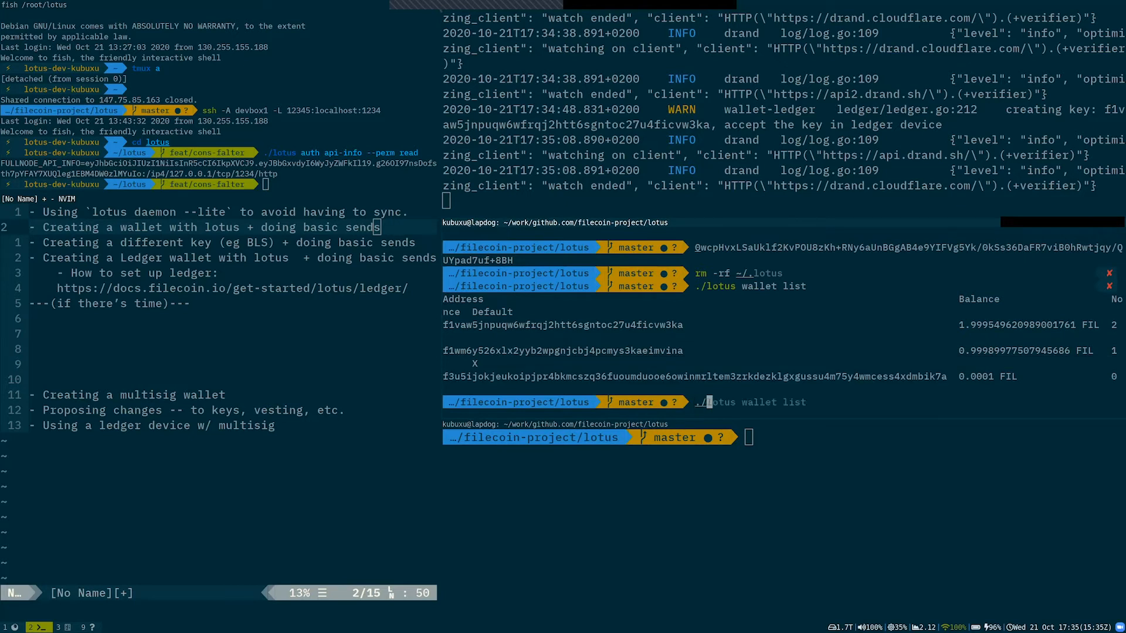
text(./la)
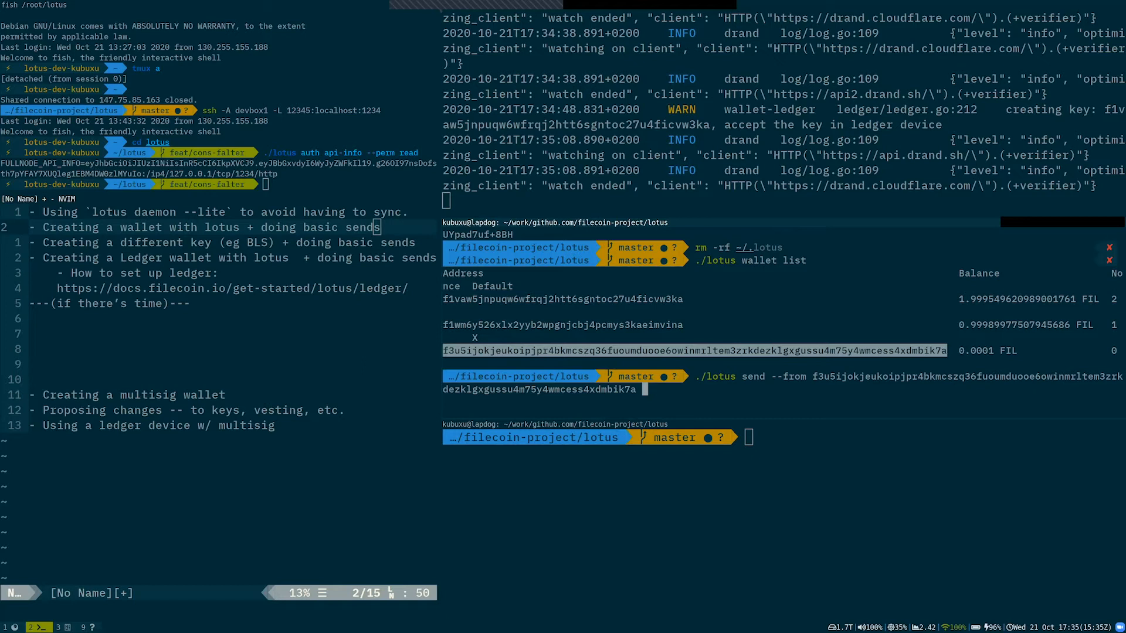
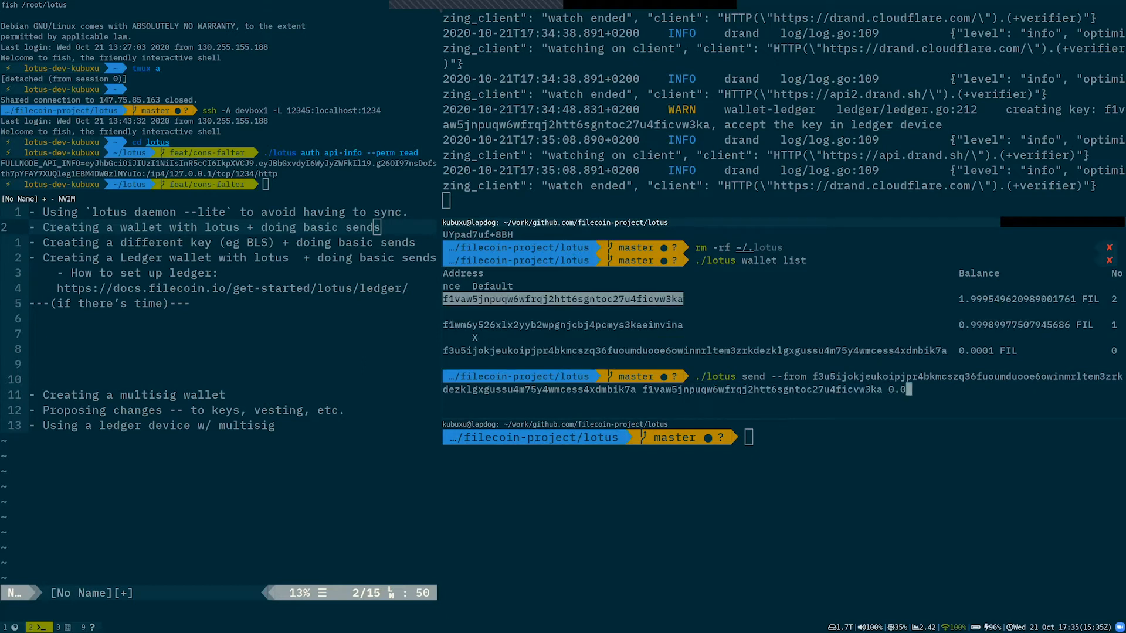
text(001)
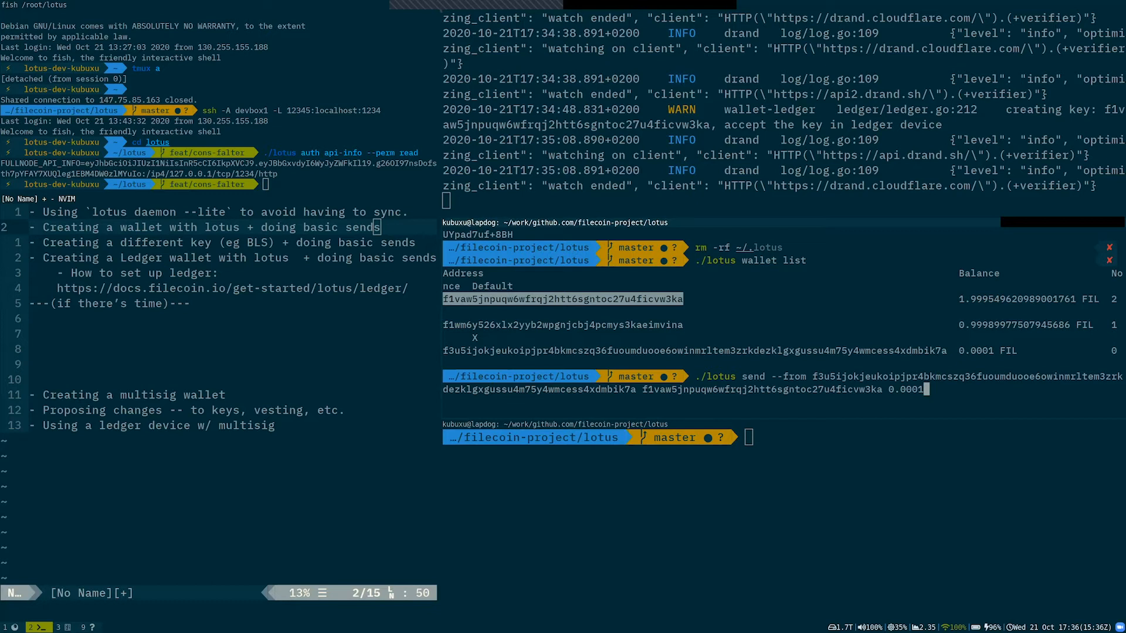
key(BackSpace)
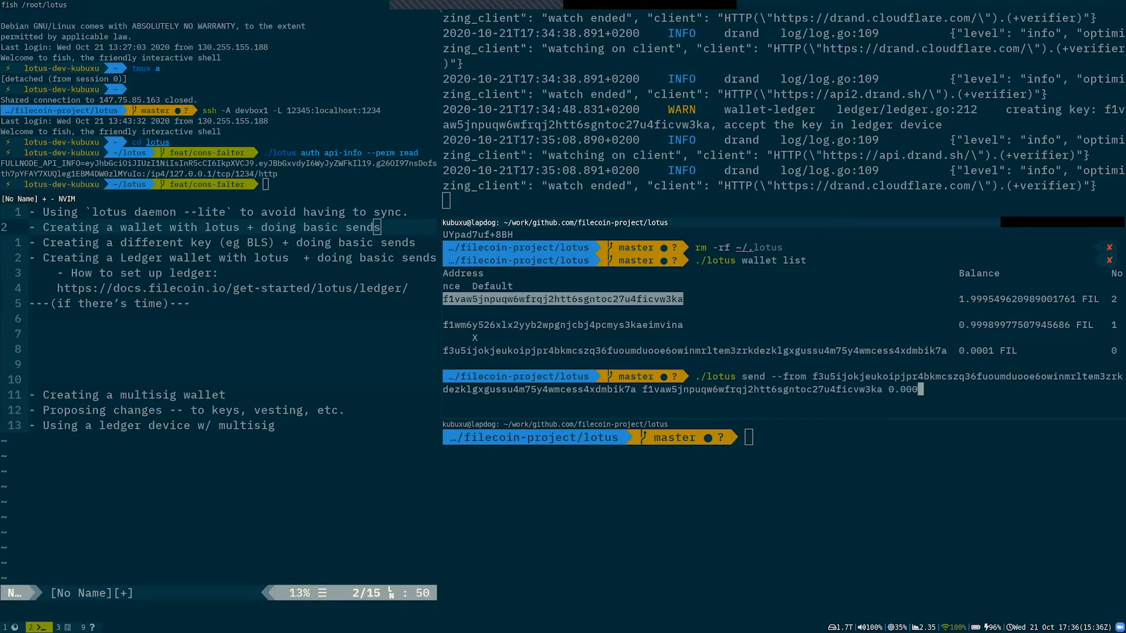
key(Return)
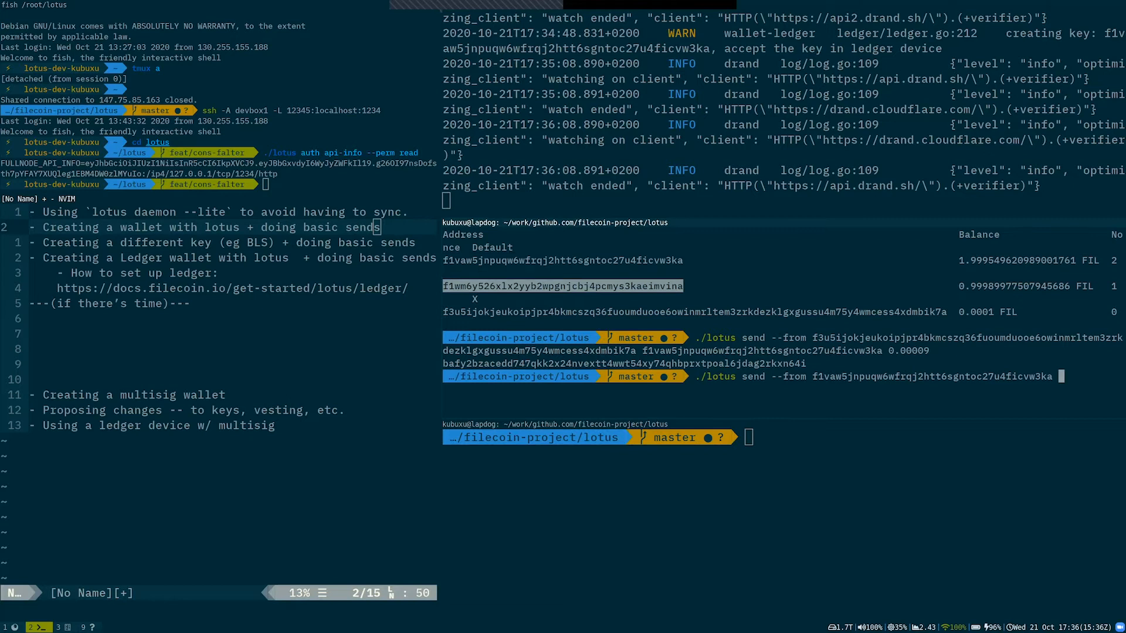
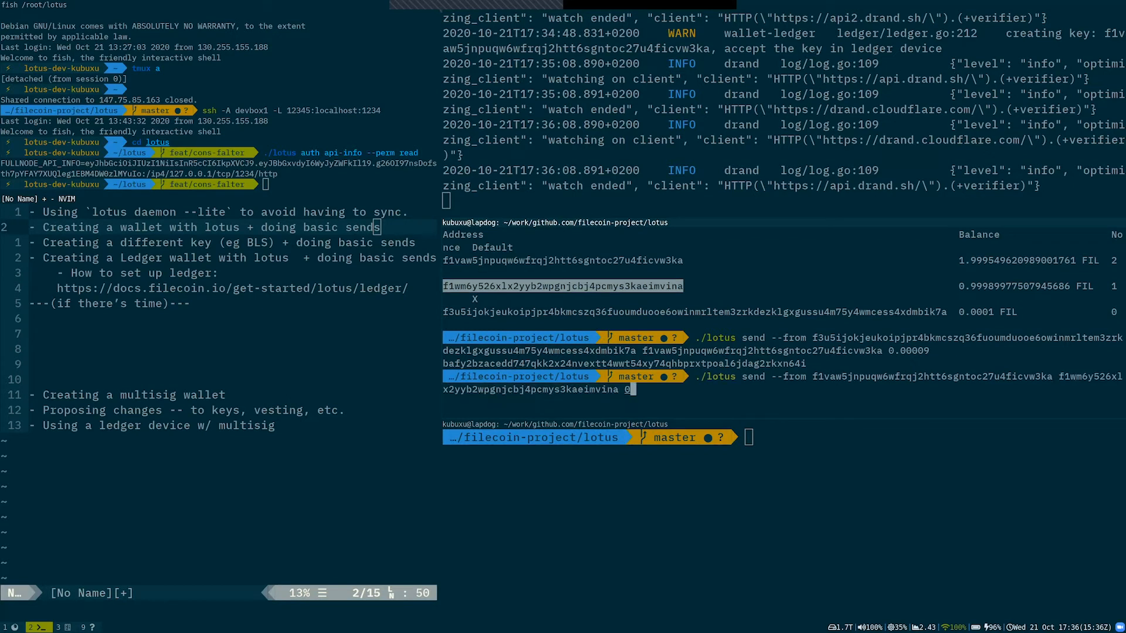
text(.1)
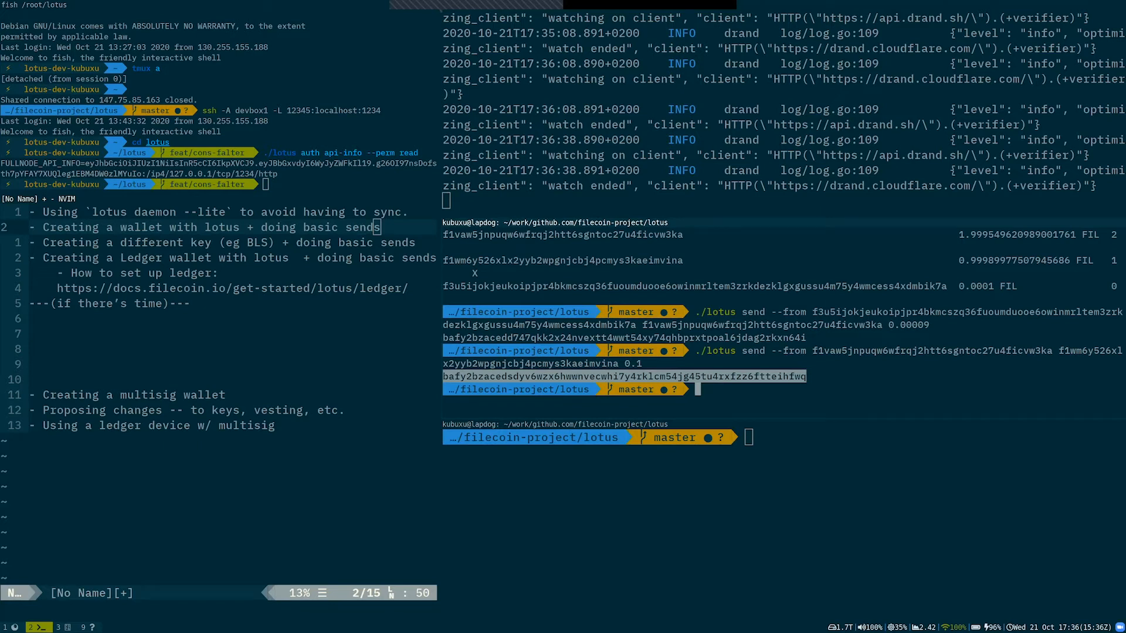
Run ./lotus mpool pending --local and select the Ledger wallet agenda item
text(./lotus mpool replace --help)
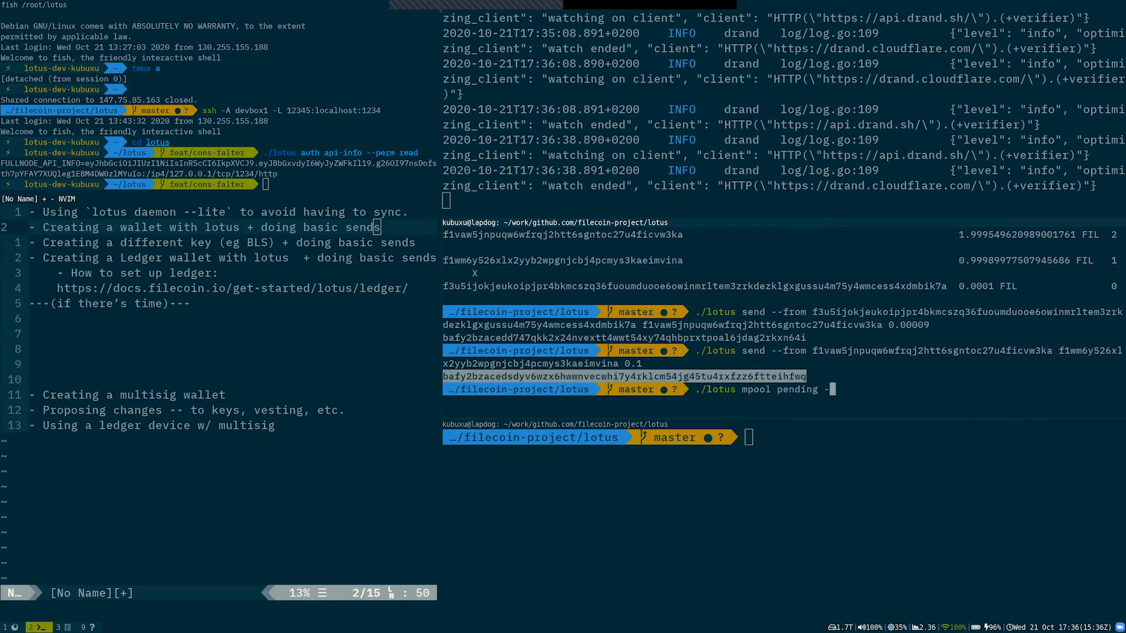
text(--local)
text(./lotus)
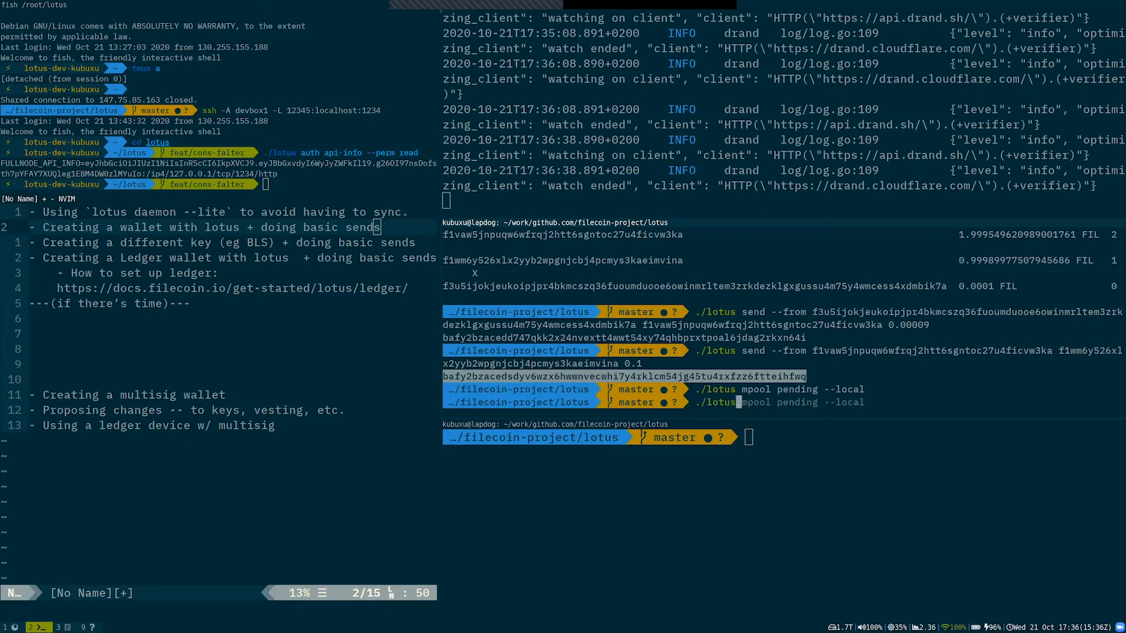
key(Return)
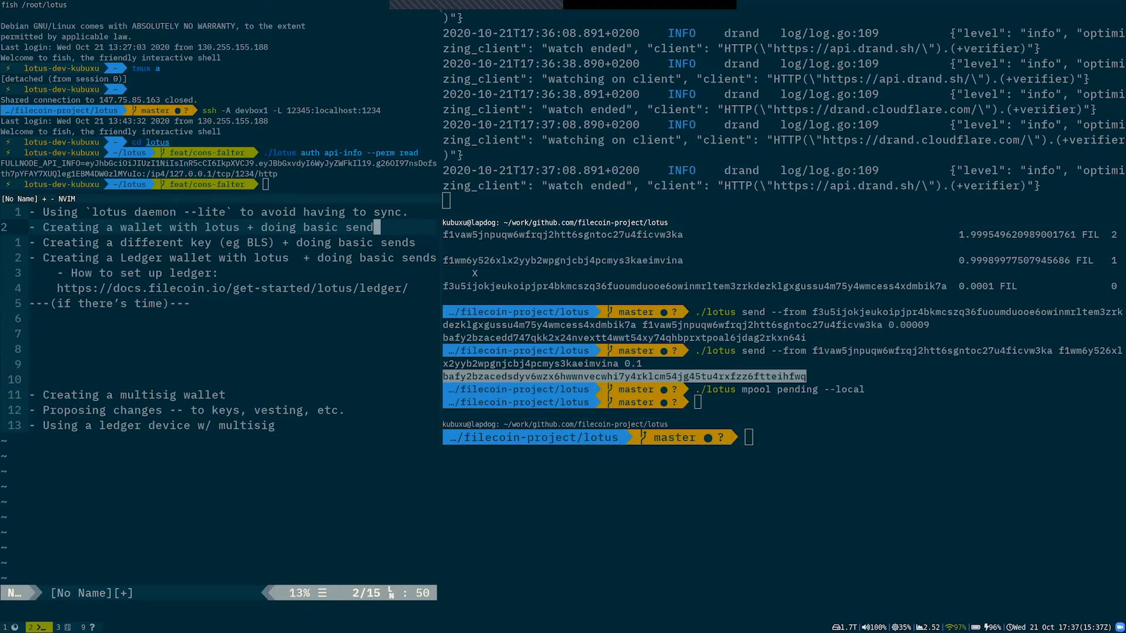
key(v)
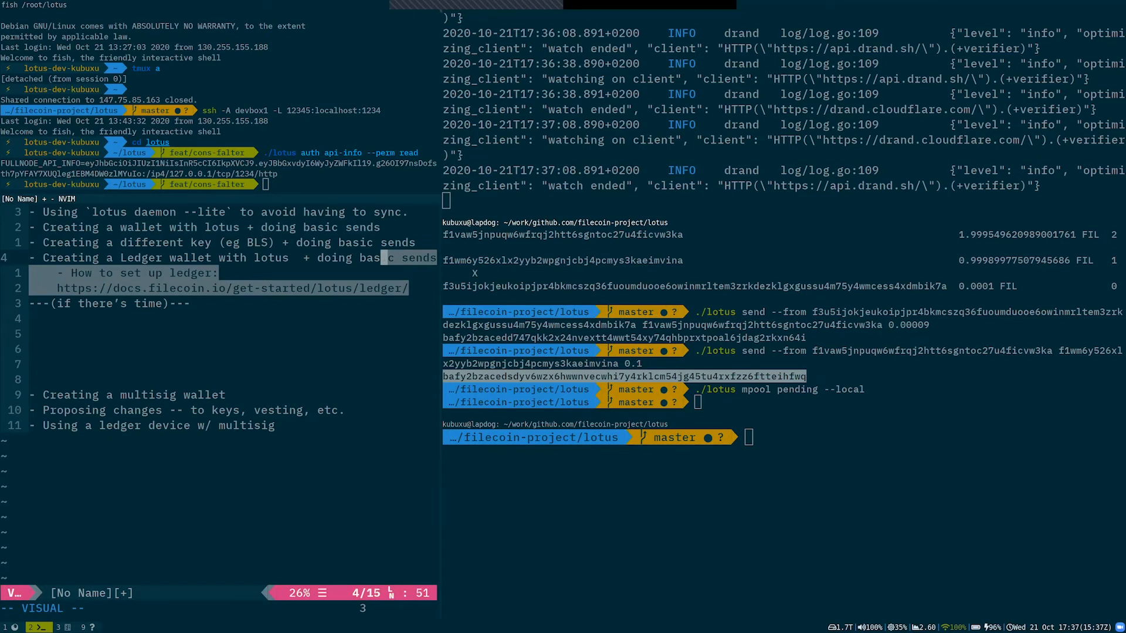
key(Escape)
text(./lotus)
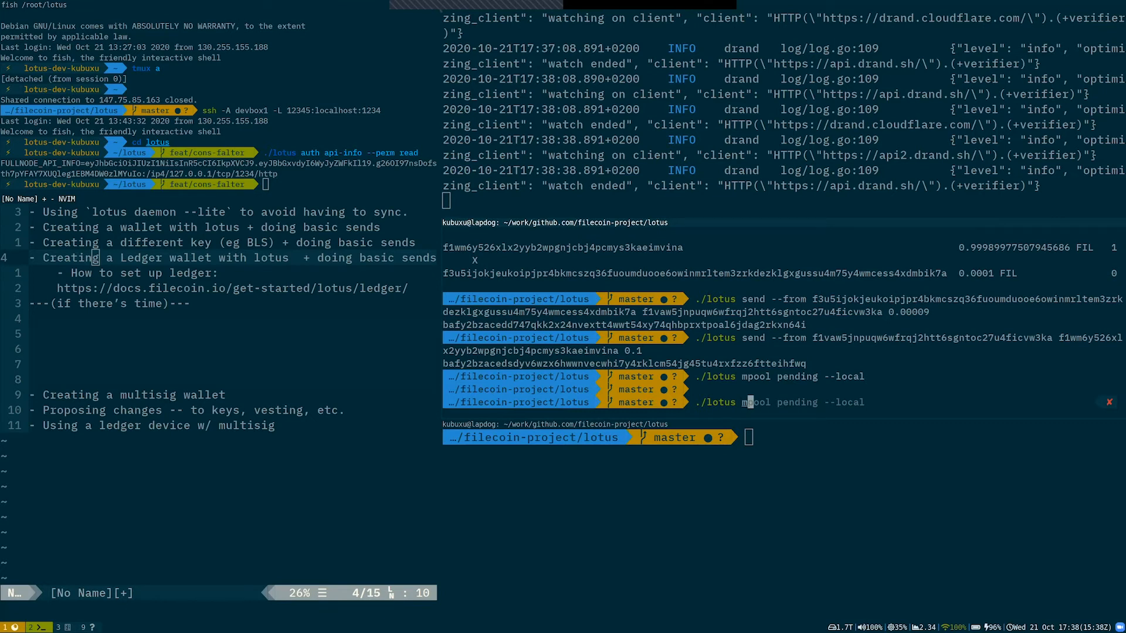
Display the msig command list and the msig create usage with its options
key(Return)
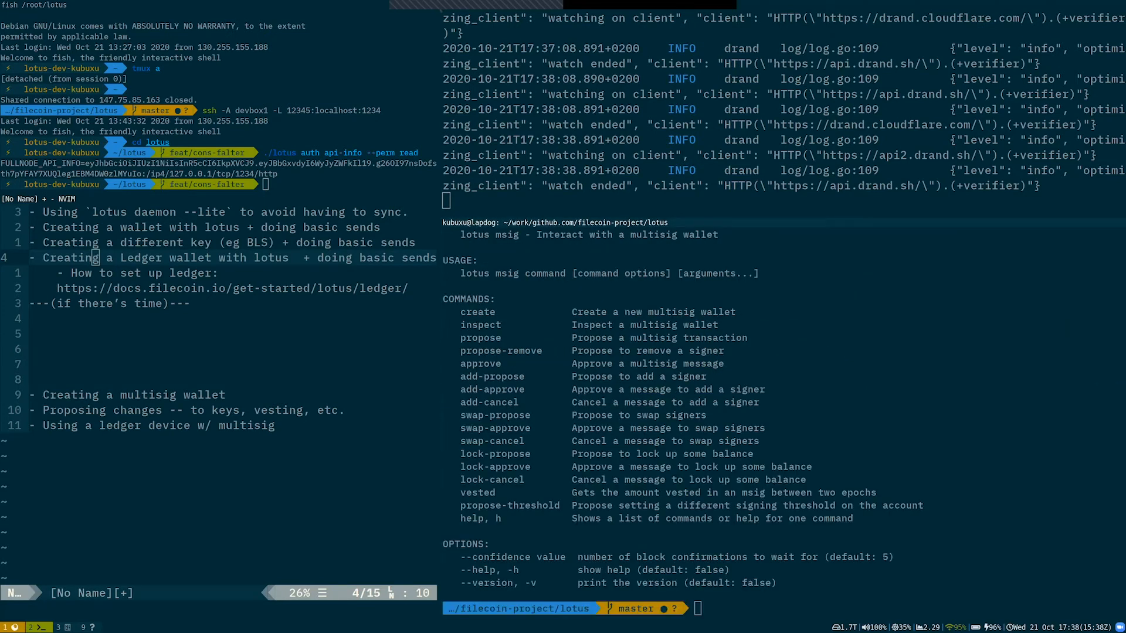
text(./lotus)
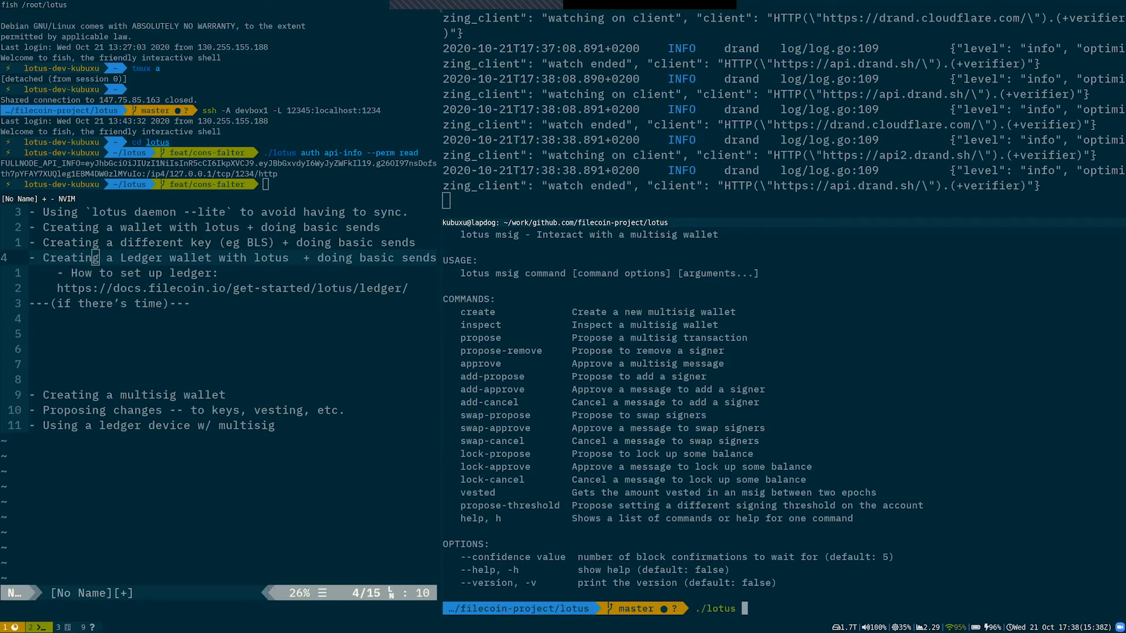
text(msig cretate)
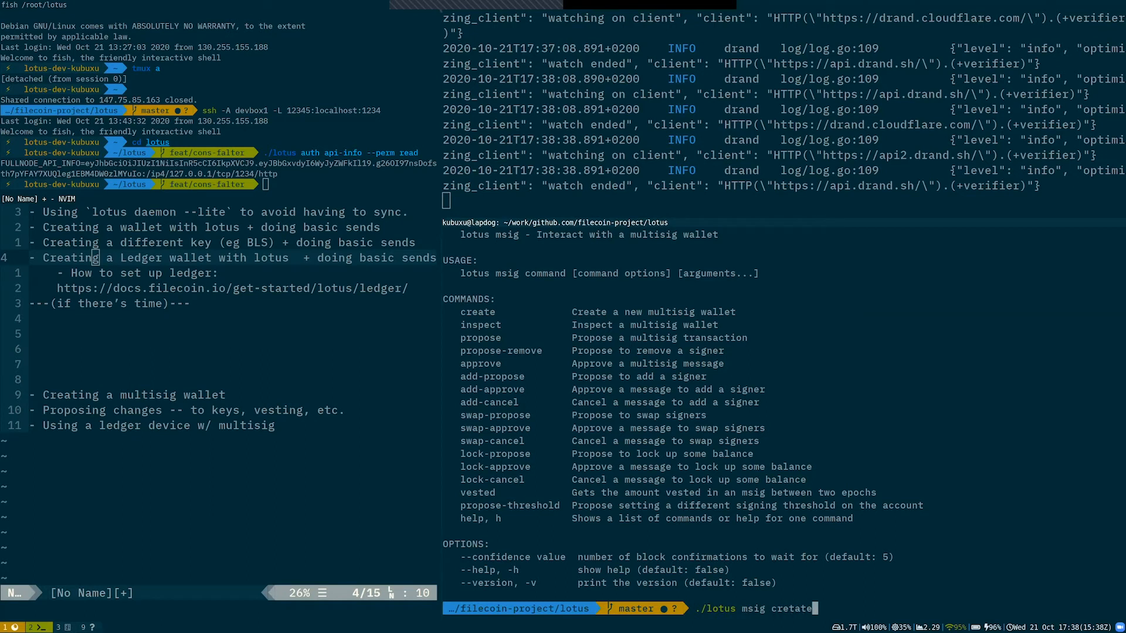
text(--hel)
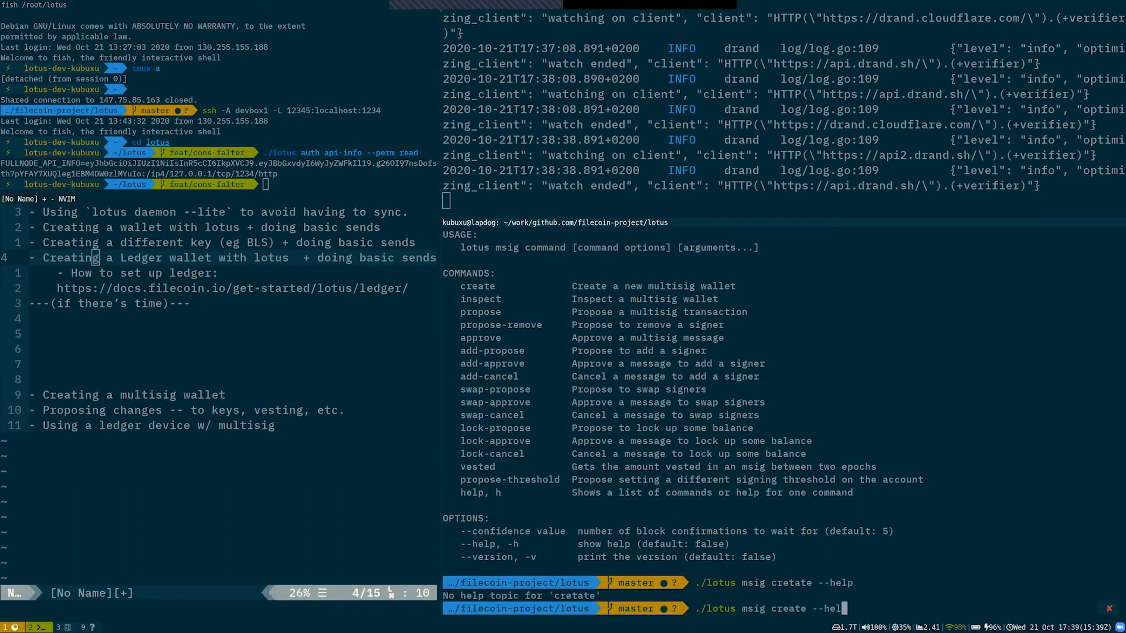
key(Return)
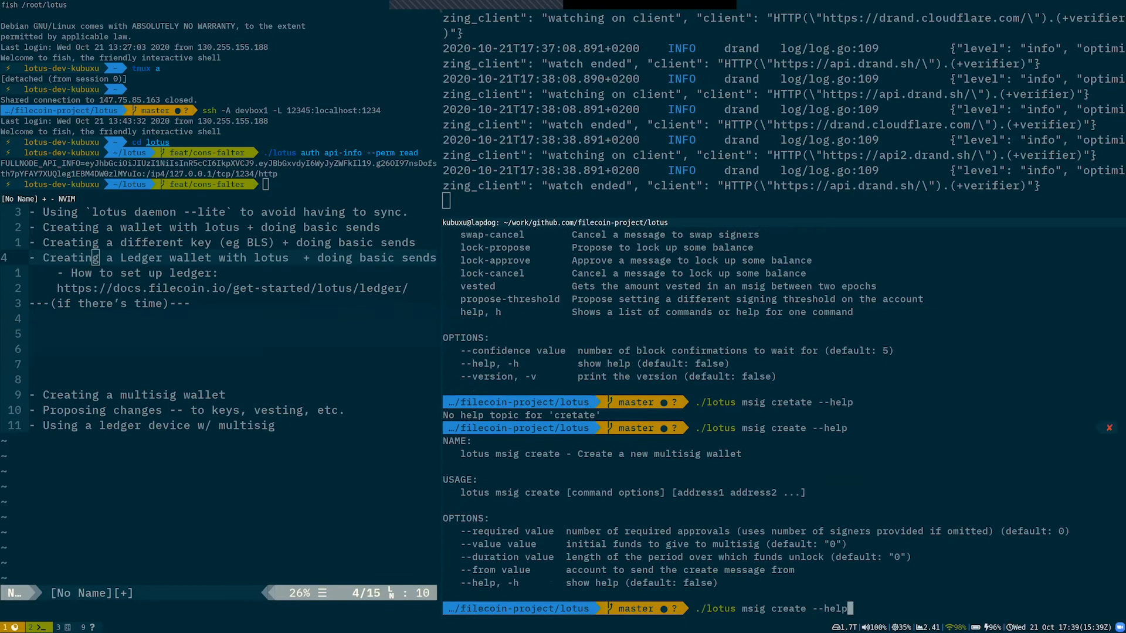
key(BackSpace)
text(./lotus walle)
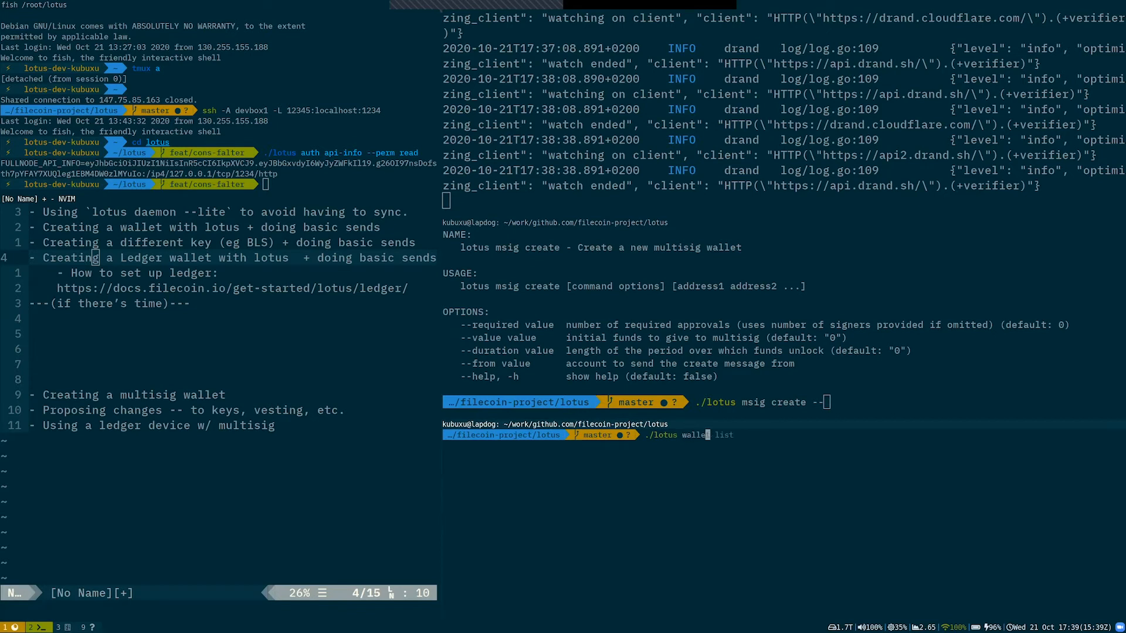
Run msig create --required 1 with both f1 addresses, hitting a GasEstimateMessageGas error
key(Return)
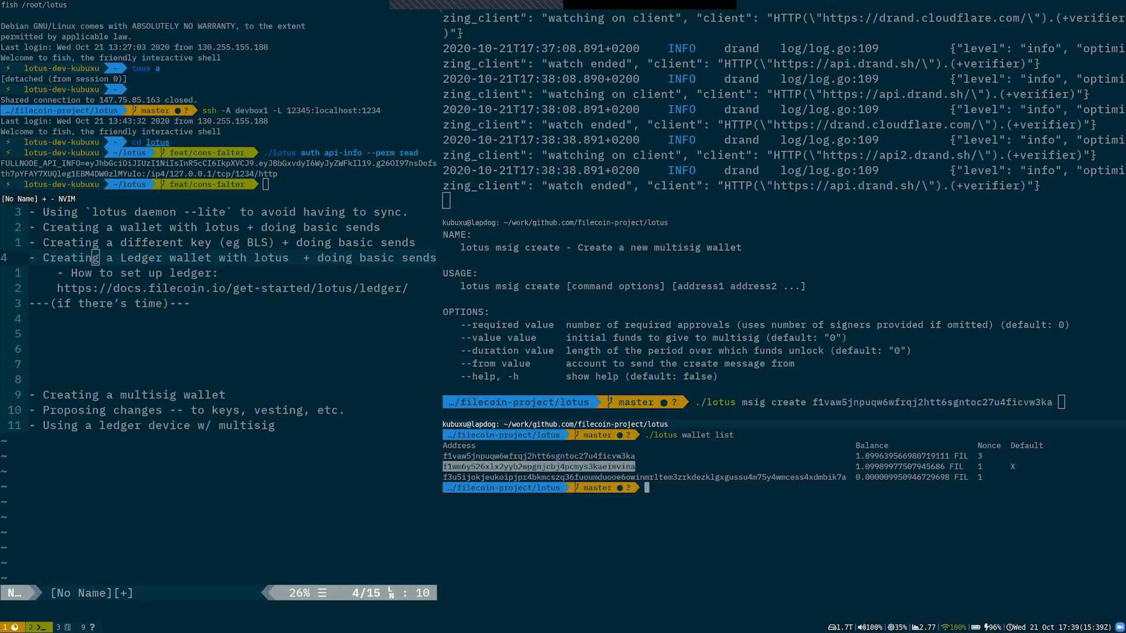
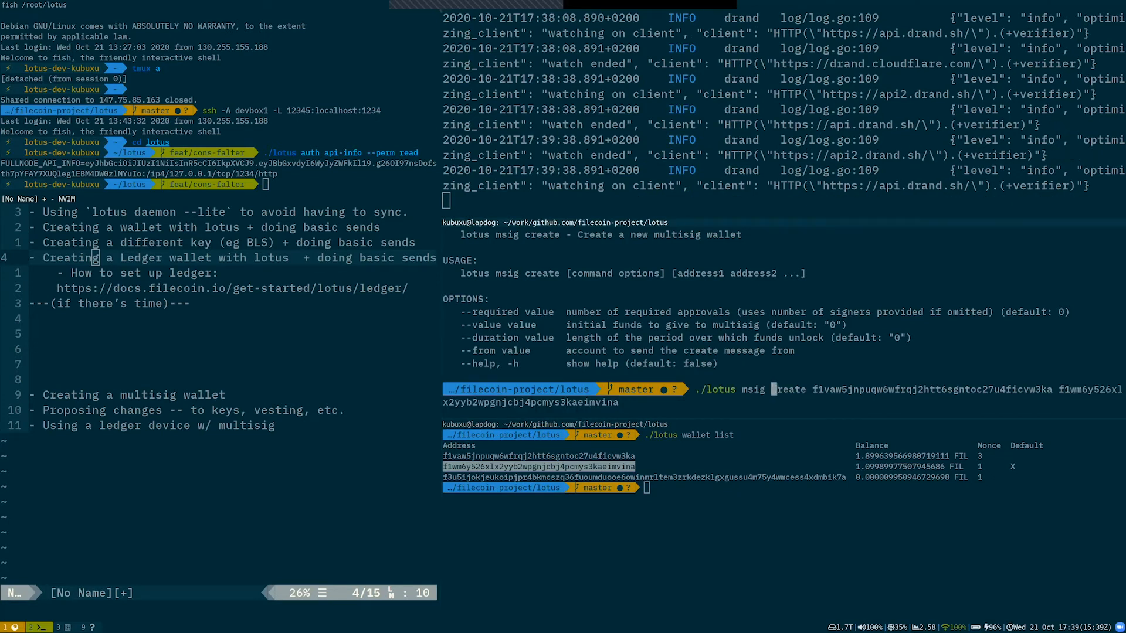
text(--required 1)
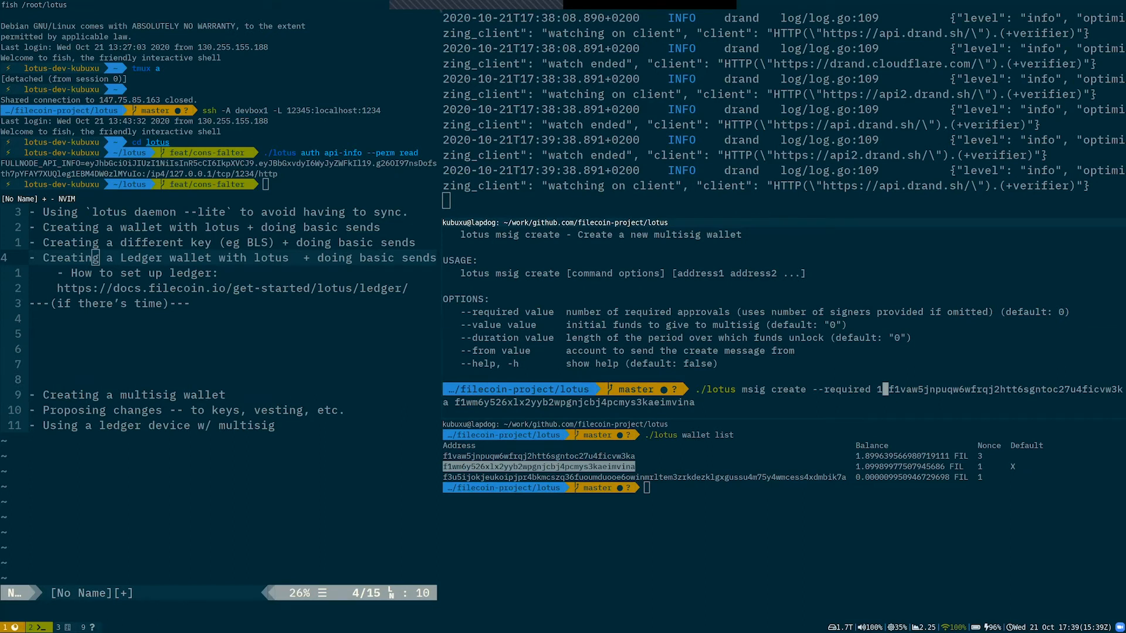
key(Return)
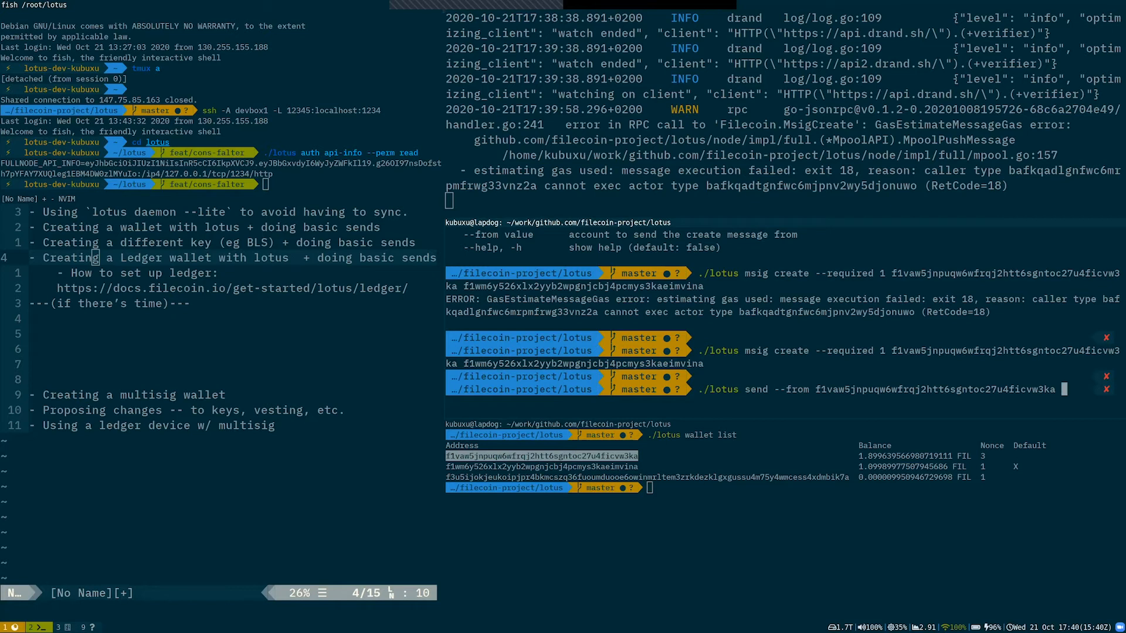
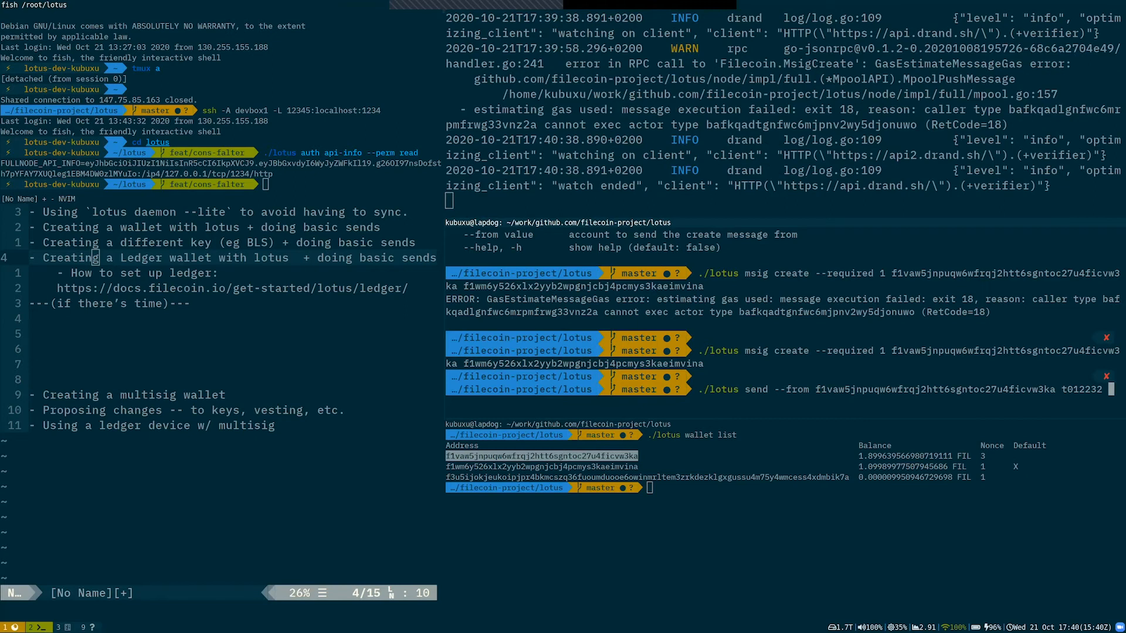
text(1)
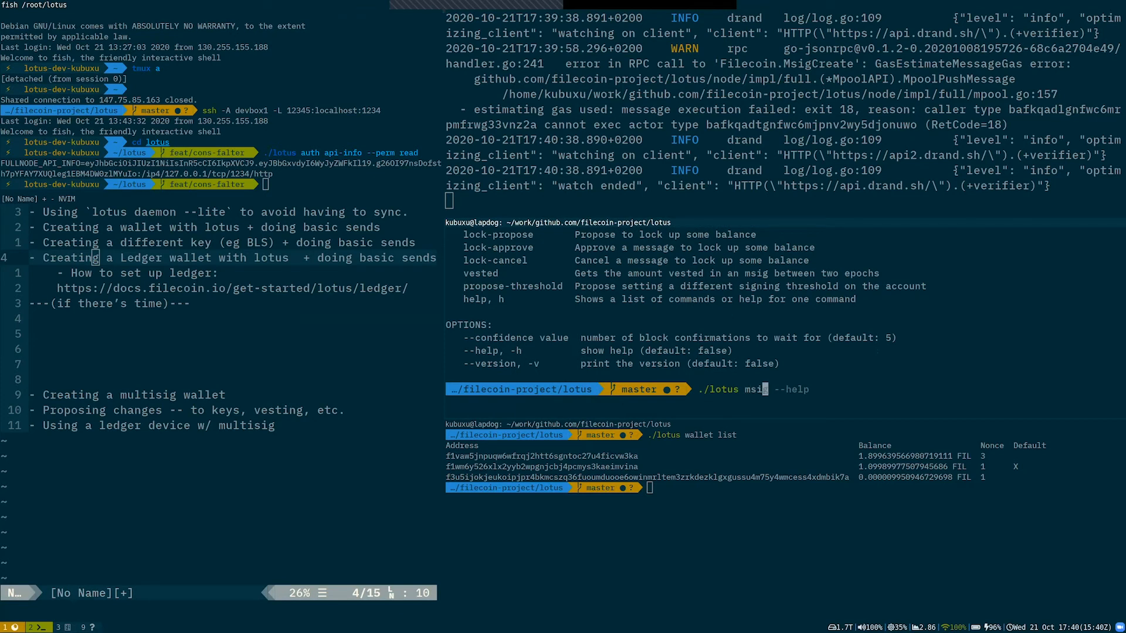
text( propose)
key(Return)
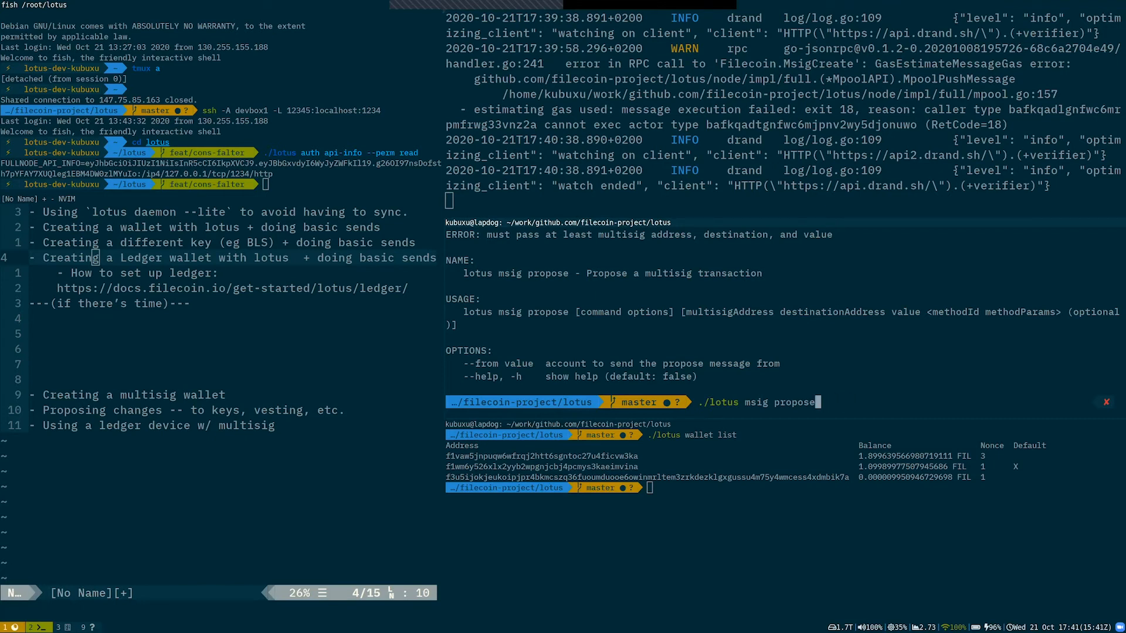
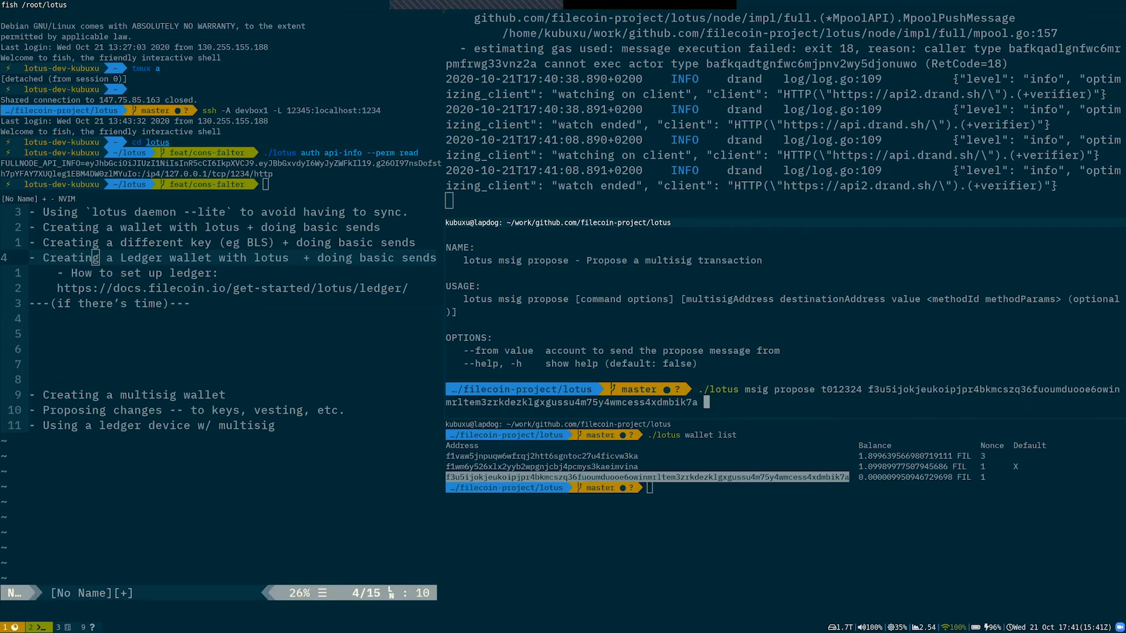
text(1)
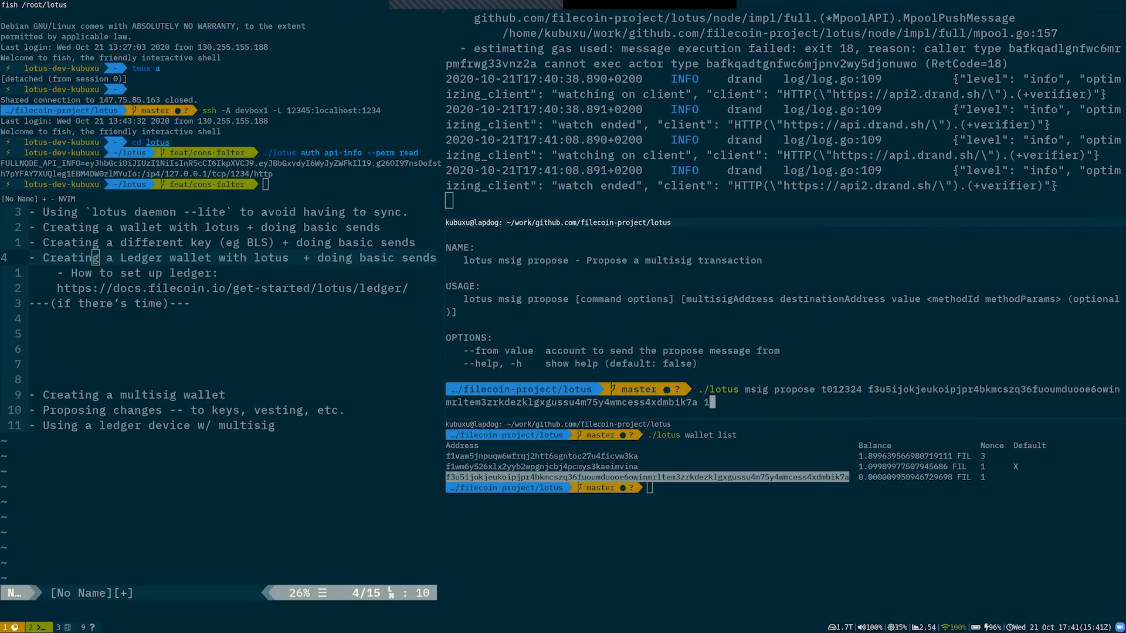
key(BackSpace)
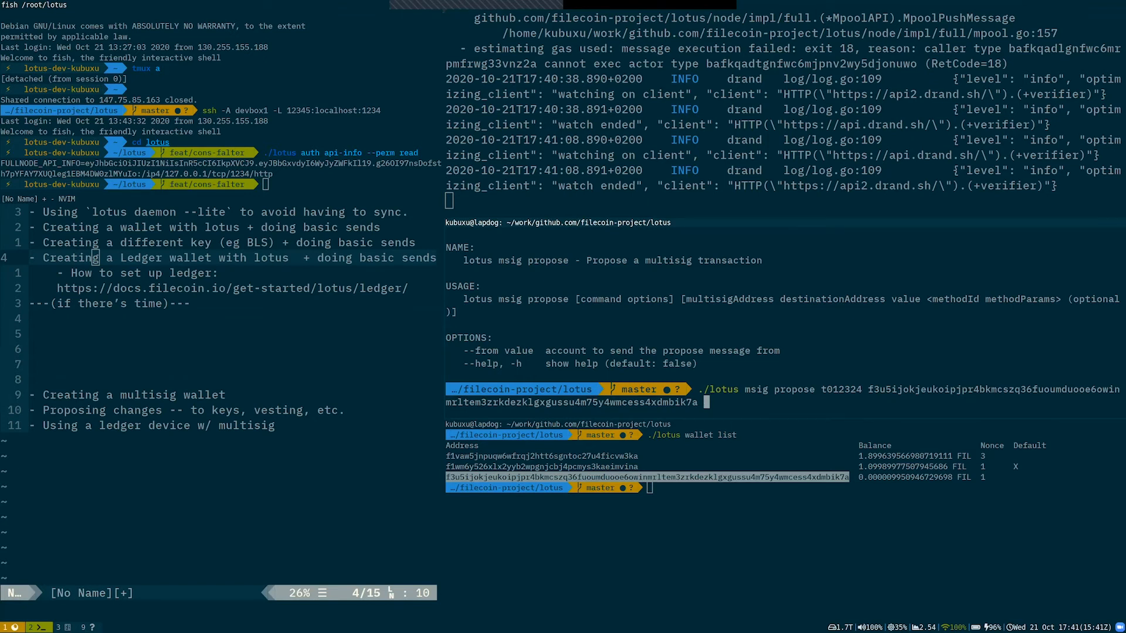
text(0.5)
text(./lotus msig approe)
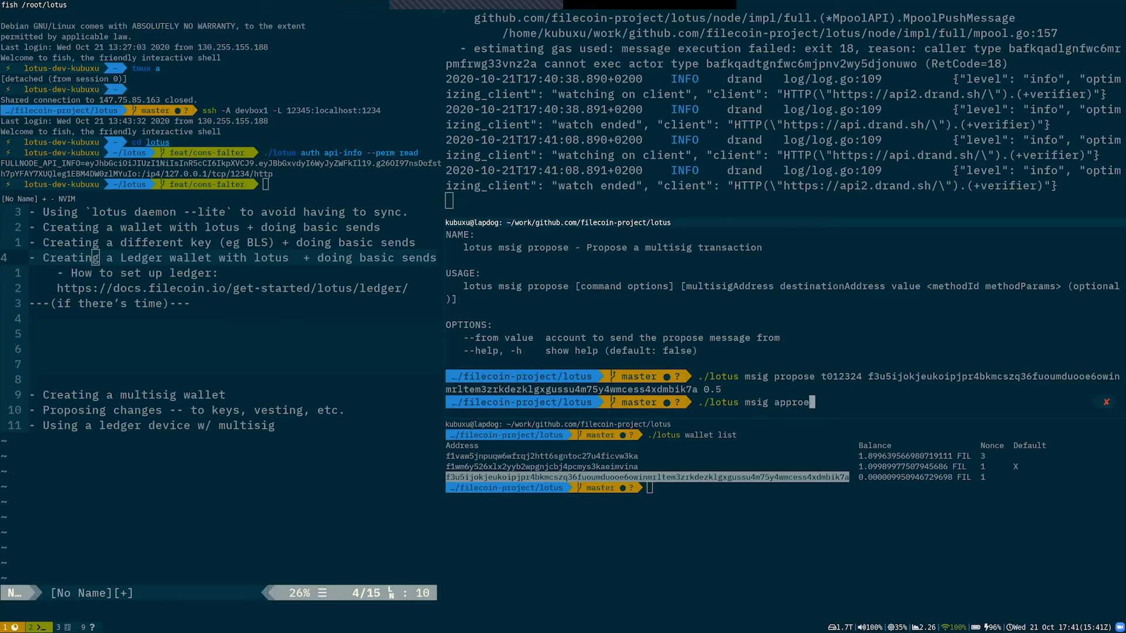
Run msig approve to bring back the multisig subcommand list
key(Return)
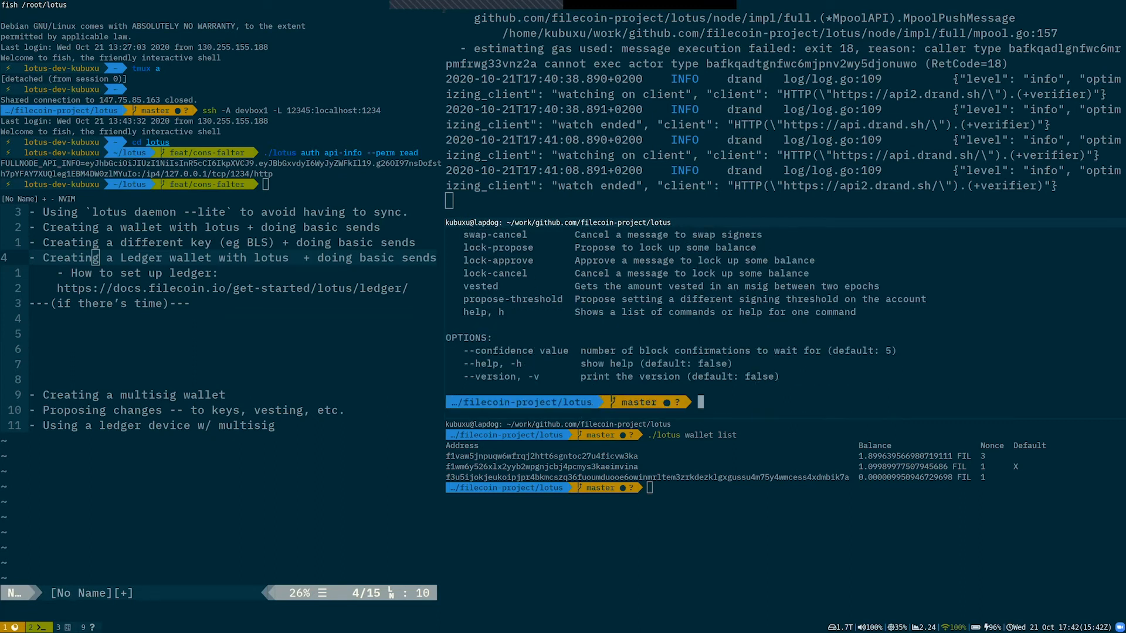
text(./lotus msig --help)
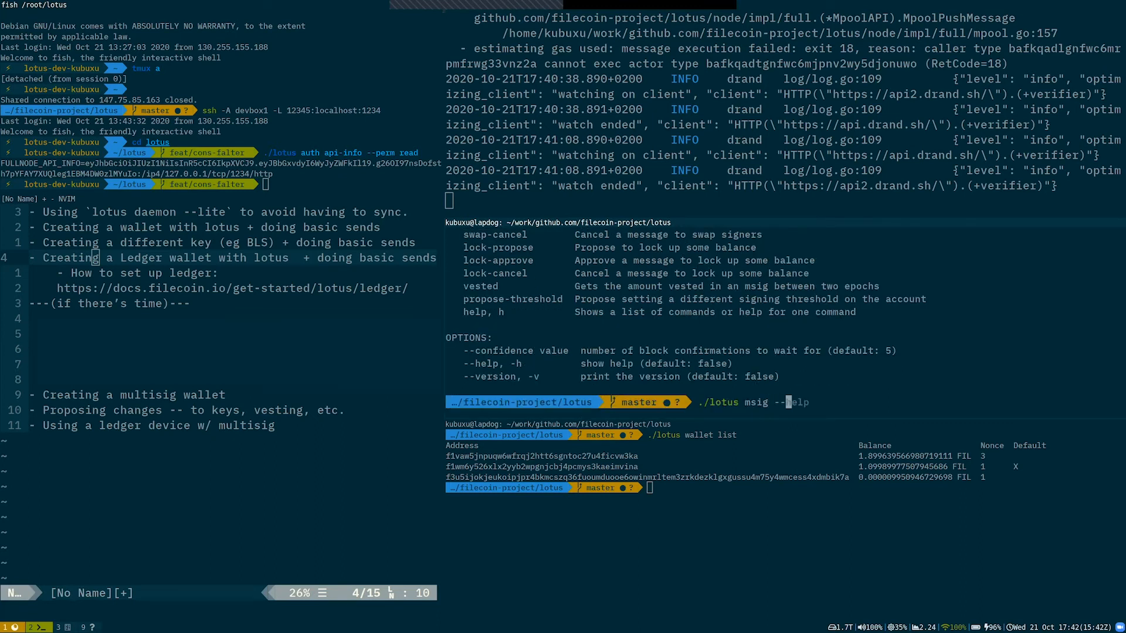
key(BackSpace)
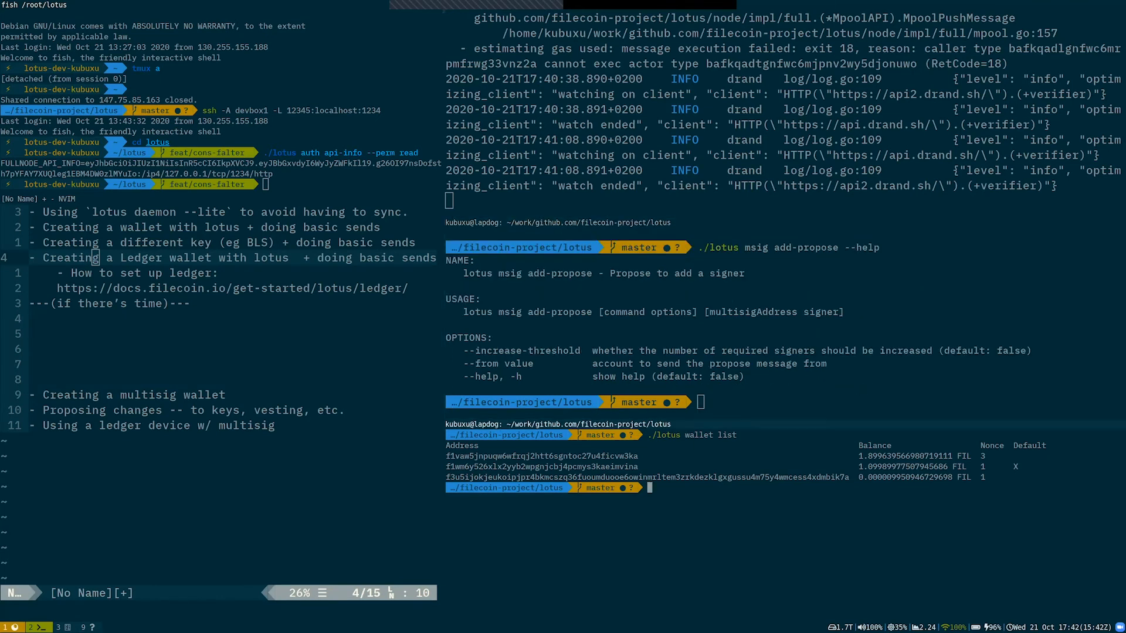
text(./lotus msig add-propose --)
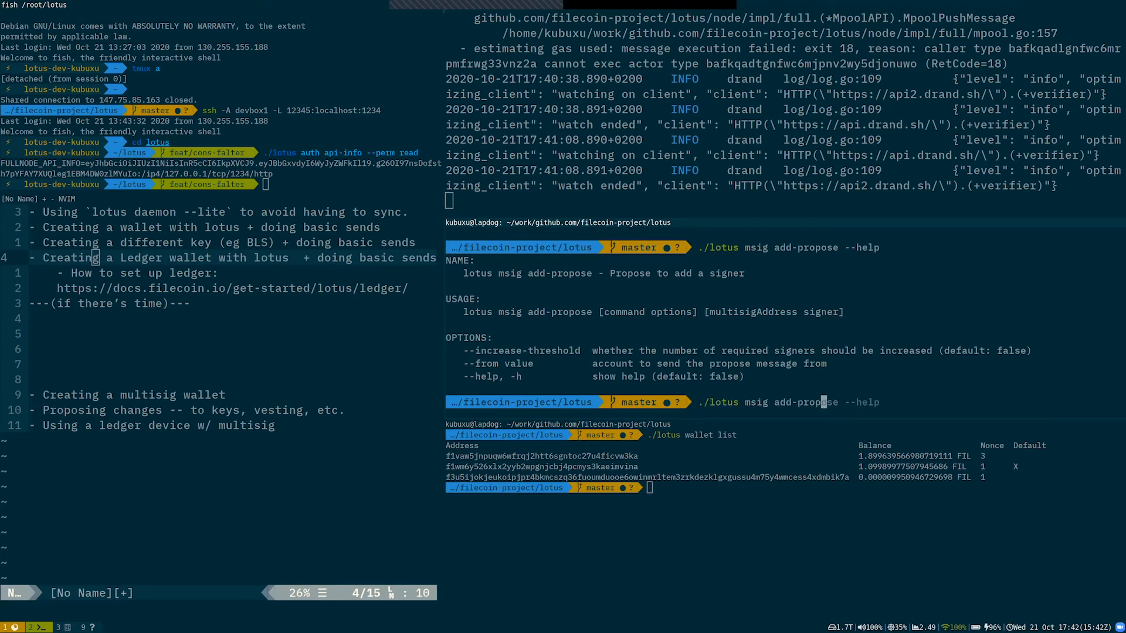
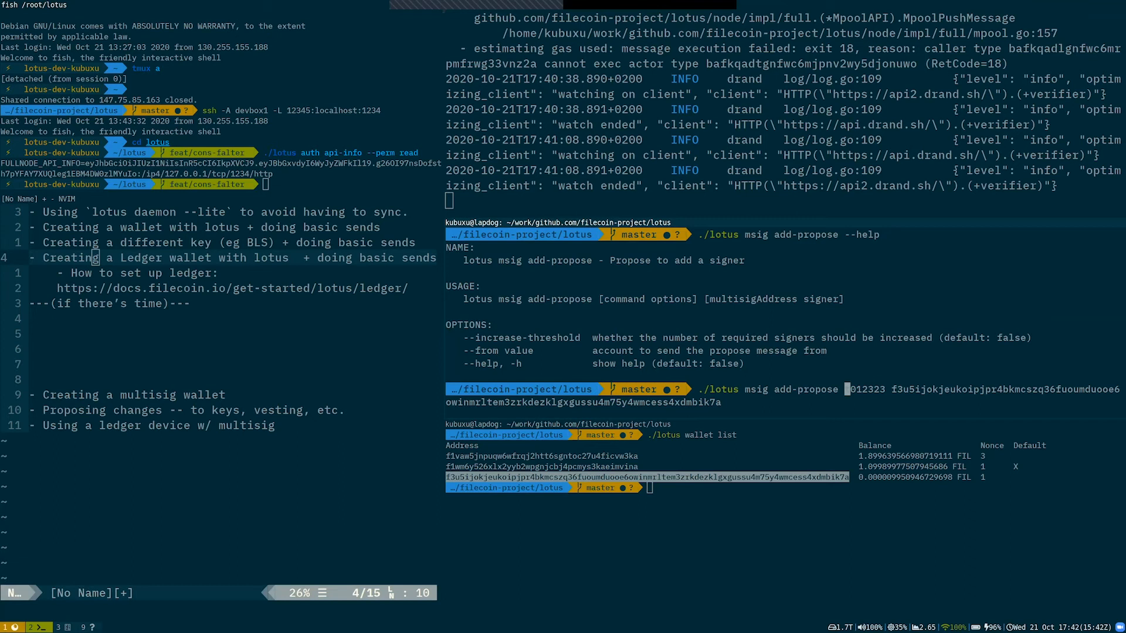
text(--)
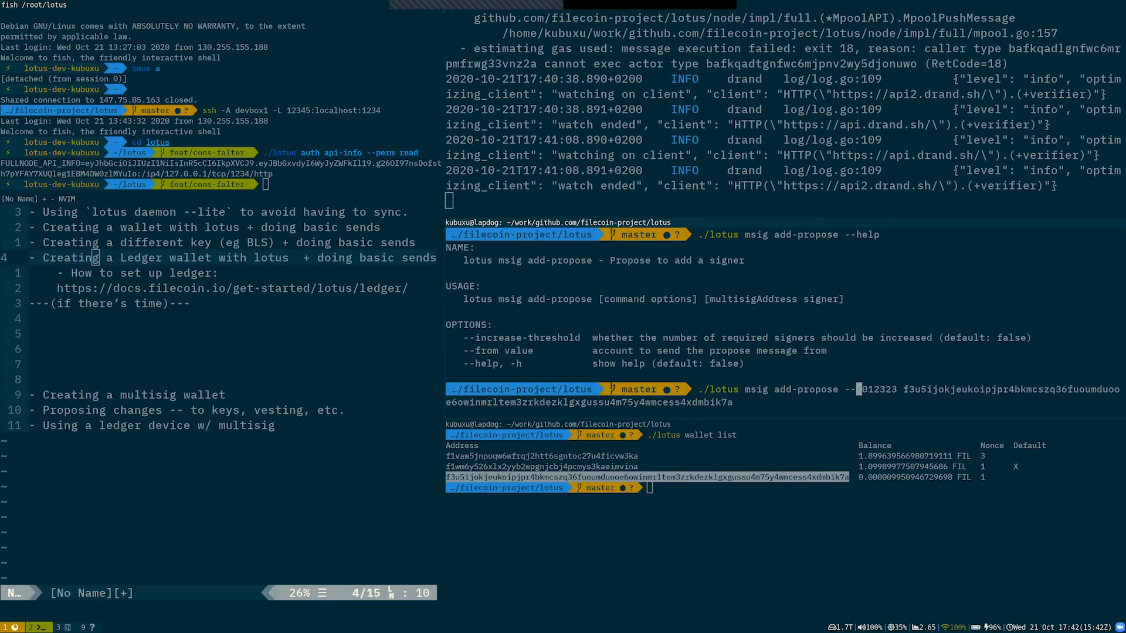
text(ins)
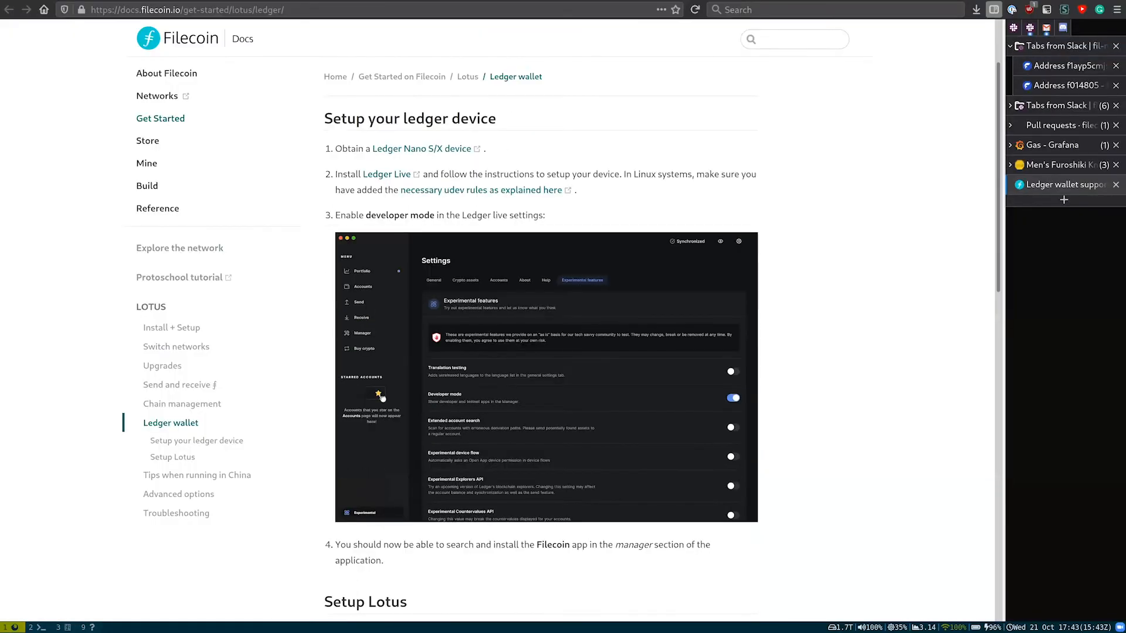
Jump to the Setup Lotus section of the Filecoin Ledger docs page
click(172, 456)
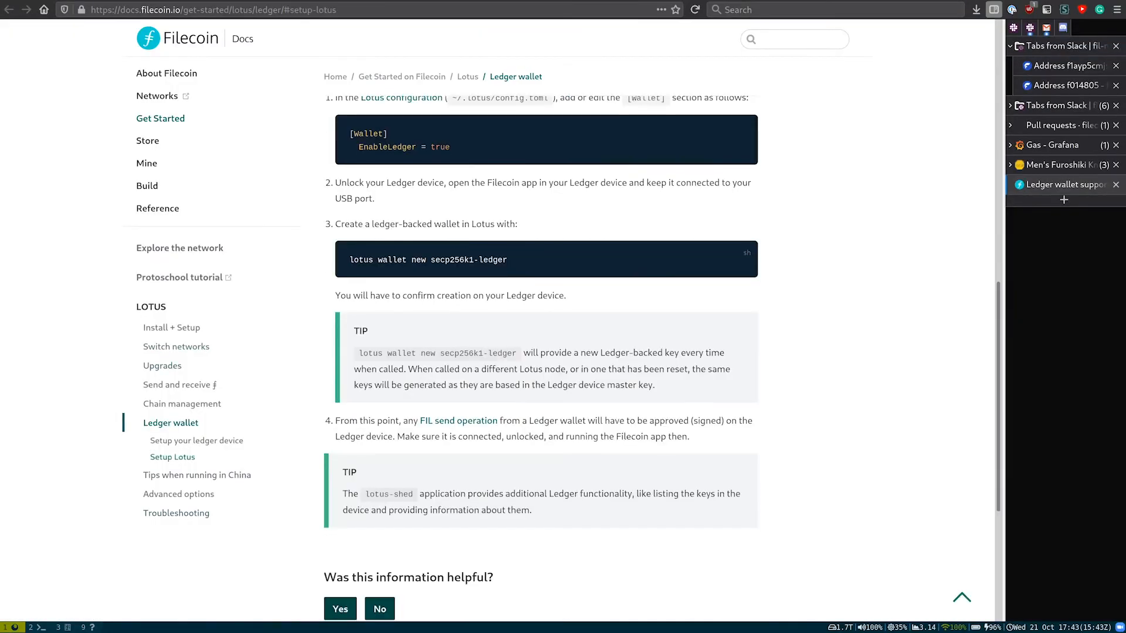